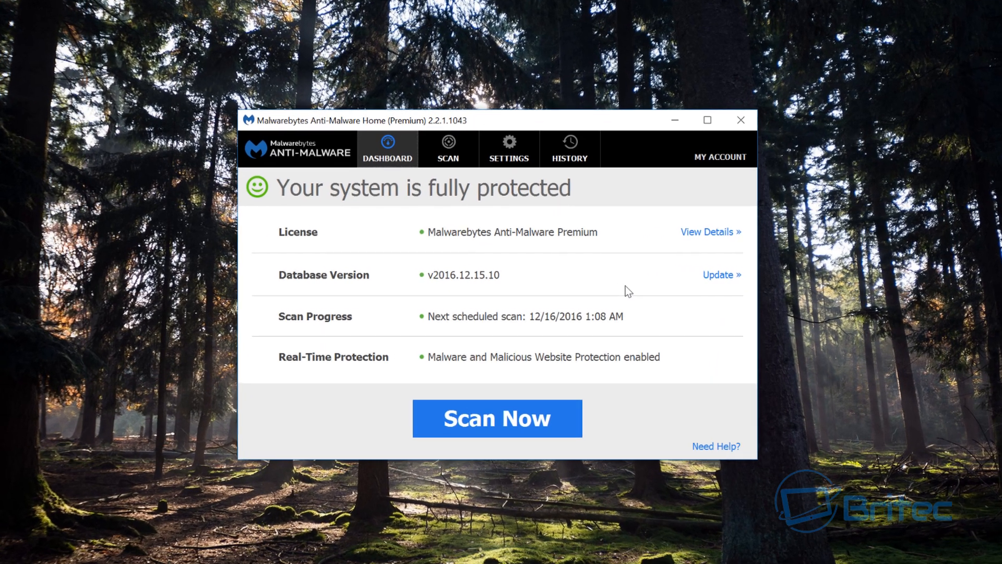
Check the Anti-Malware database for updates, confirming none are available.
click(721, 274)
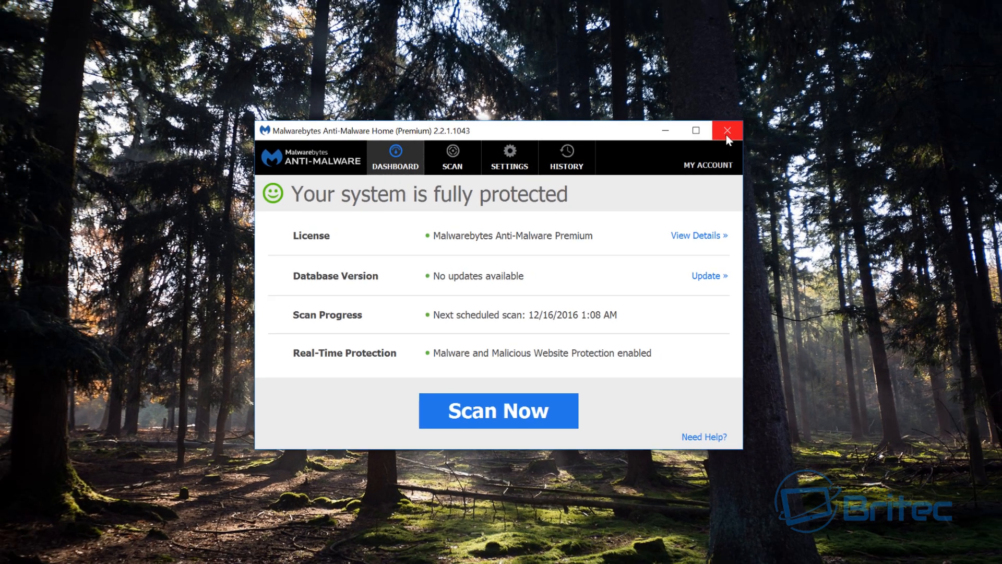
Close Malwarebytes Anti-Malware and bring up Chrome's Malwarebytes 3.0 announcement post.
click(727, 130)
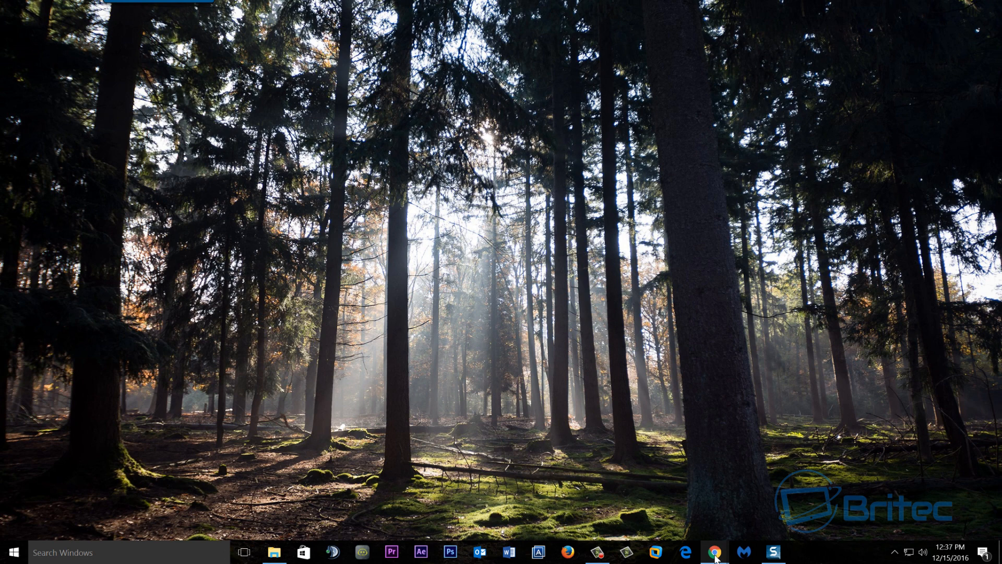
click(714, 552)
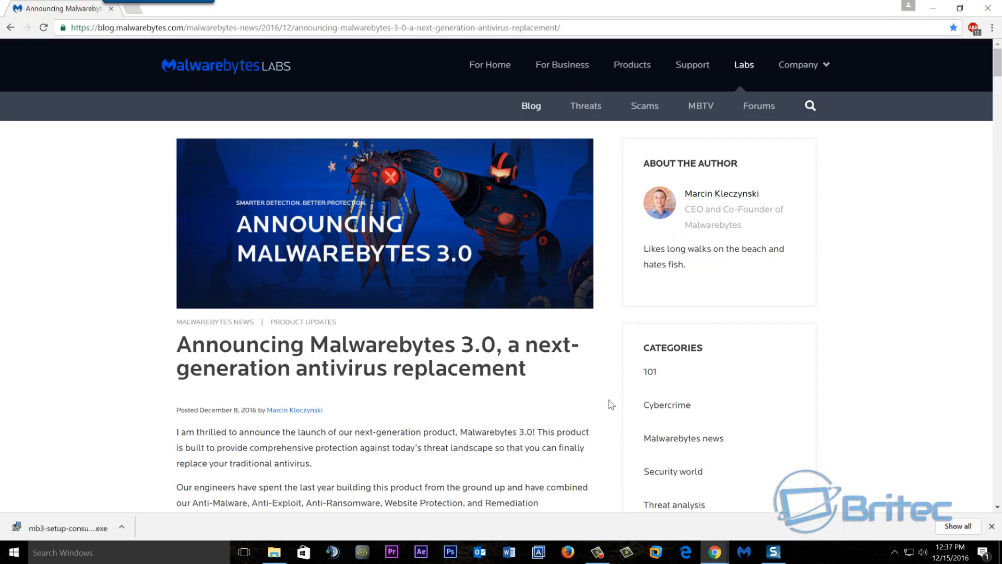
mouse_move(430, 337)
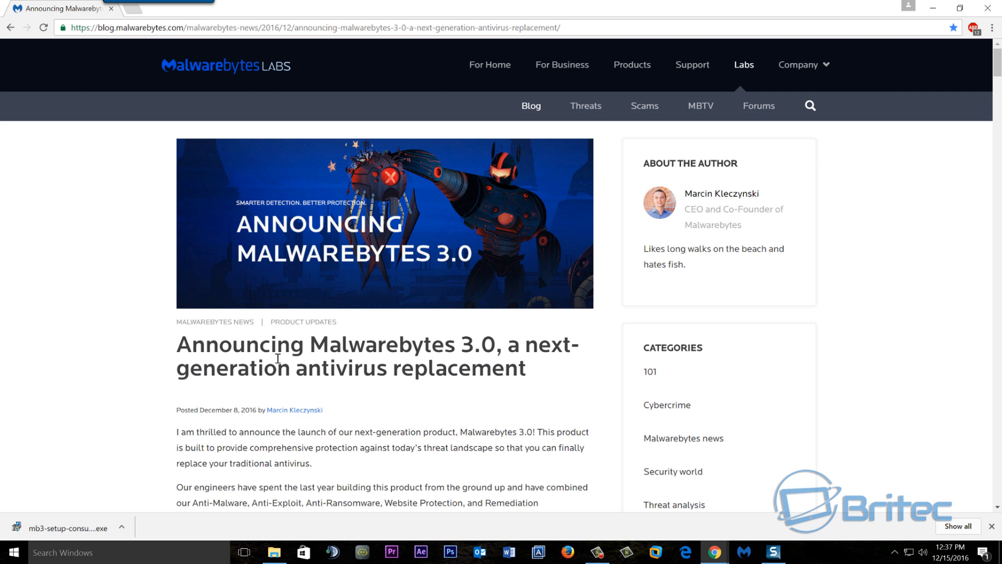
mouse_move(512, 367)
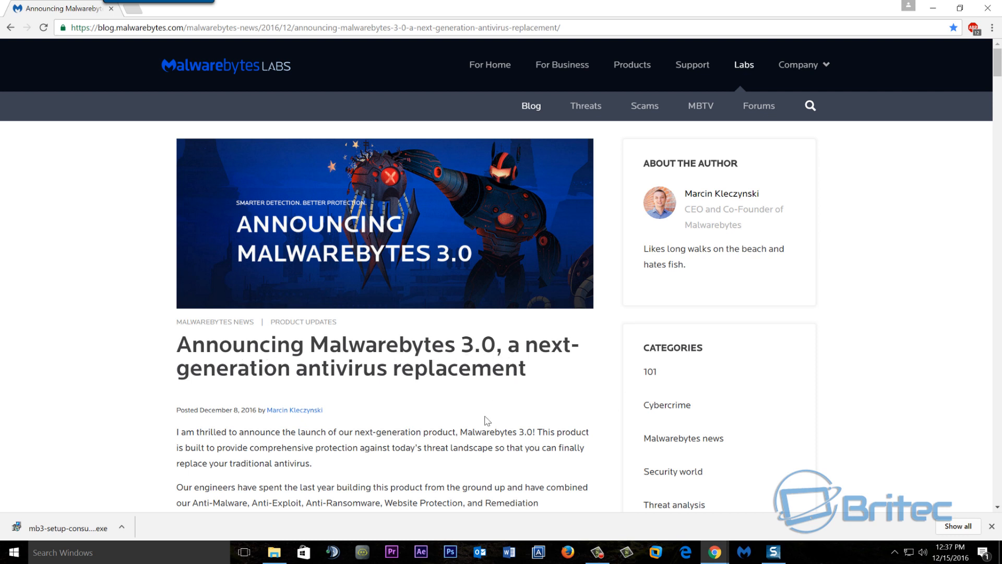
mouse_move(475, 418)
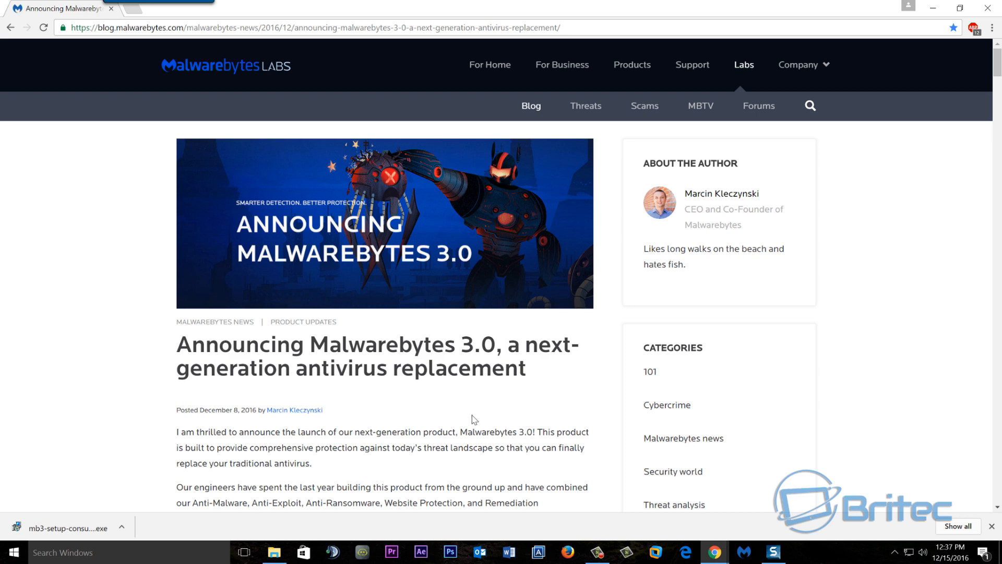
Scroll past the pricing and upgrade details to the Frequently Asked Questions heading.
scroll(down, 3)
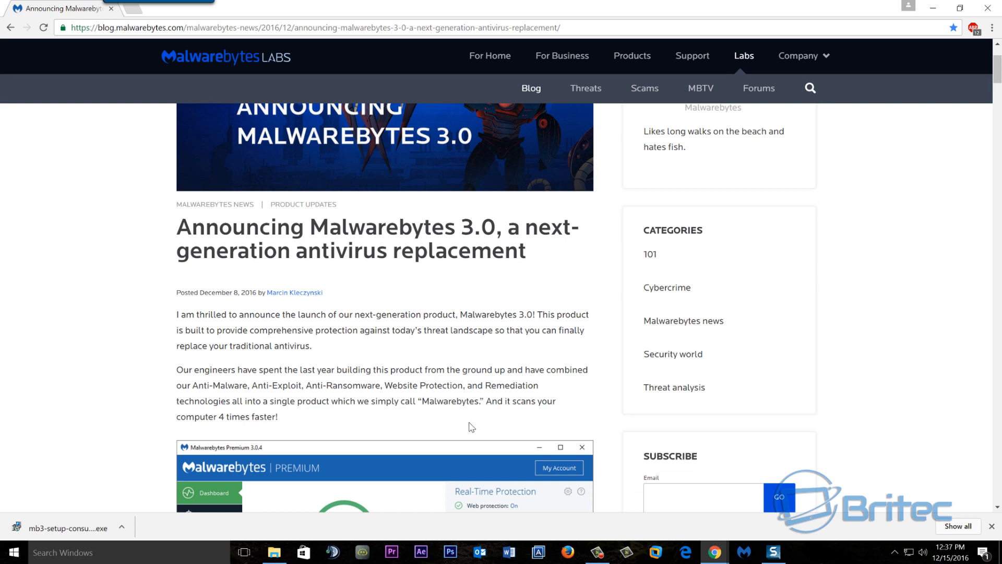
mouse_move(429, 414)
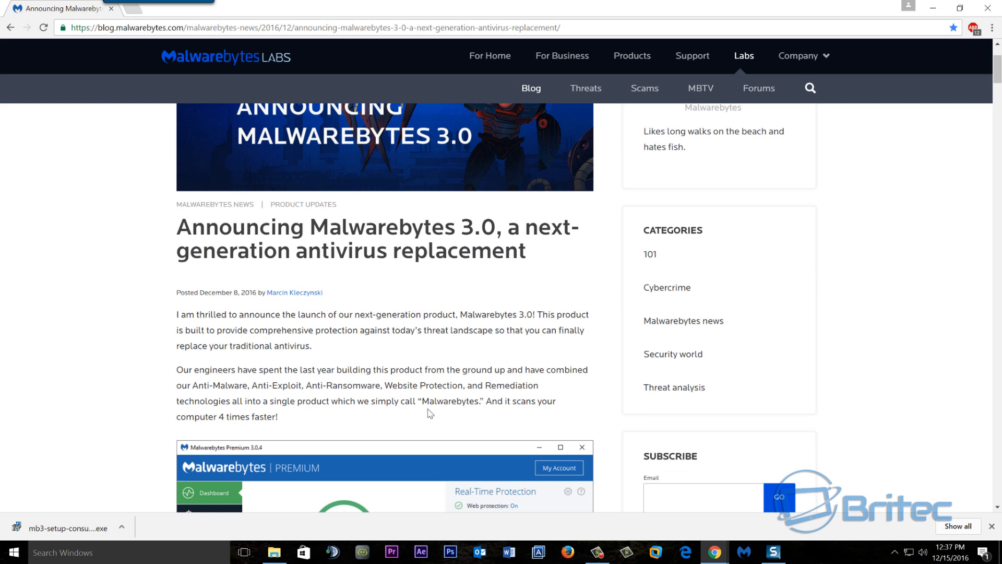
scroll(down, 3)
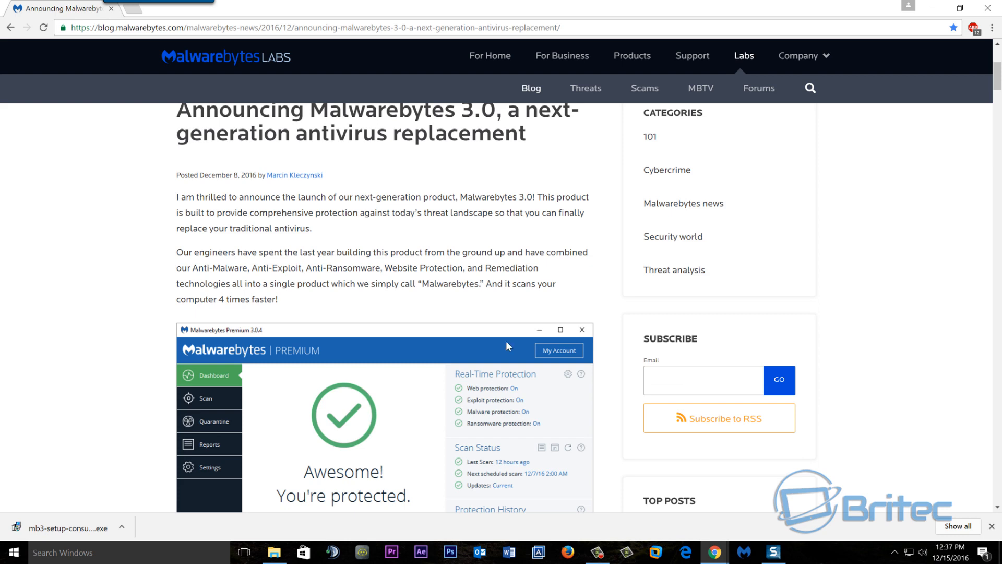
scroll(down, 3)
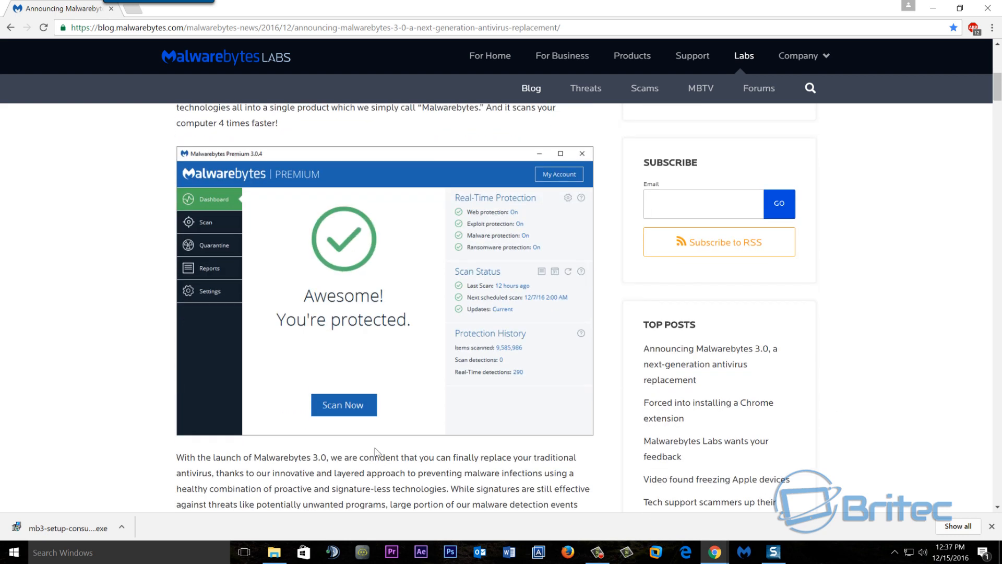
scroll(down, 3)
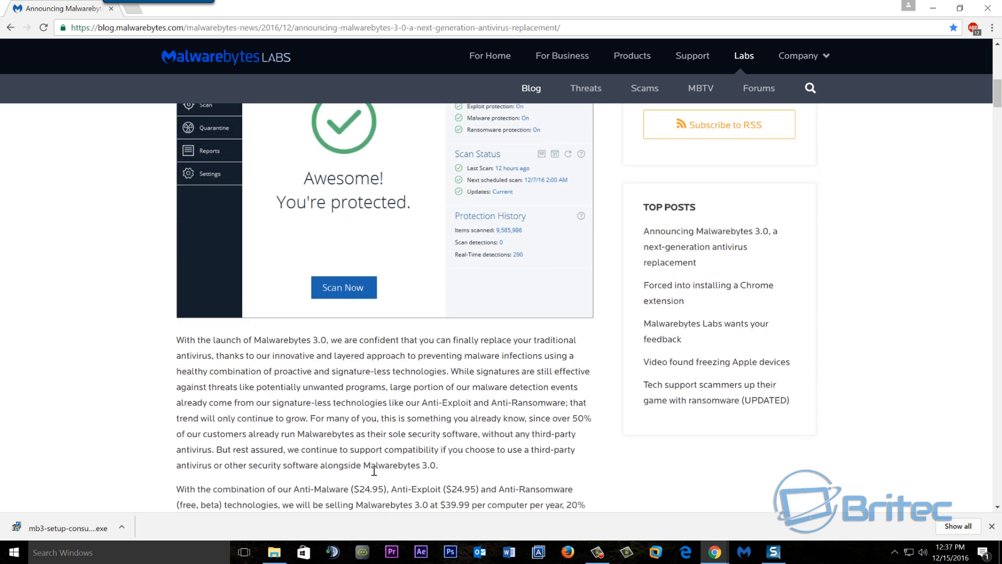
scroll(down, 3)
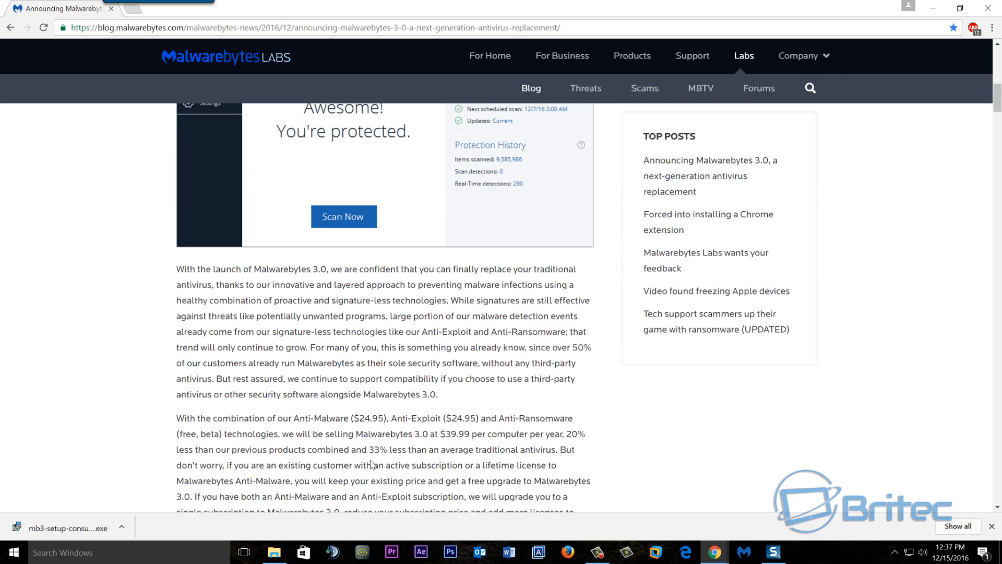
scroll(down, 3)
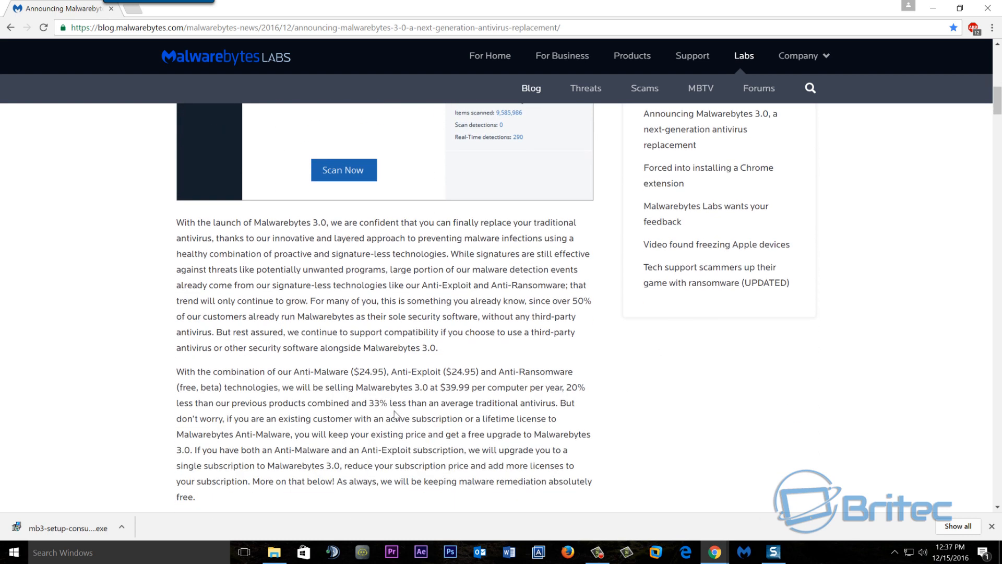
scroll(down, 3)
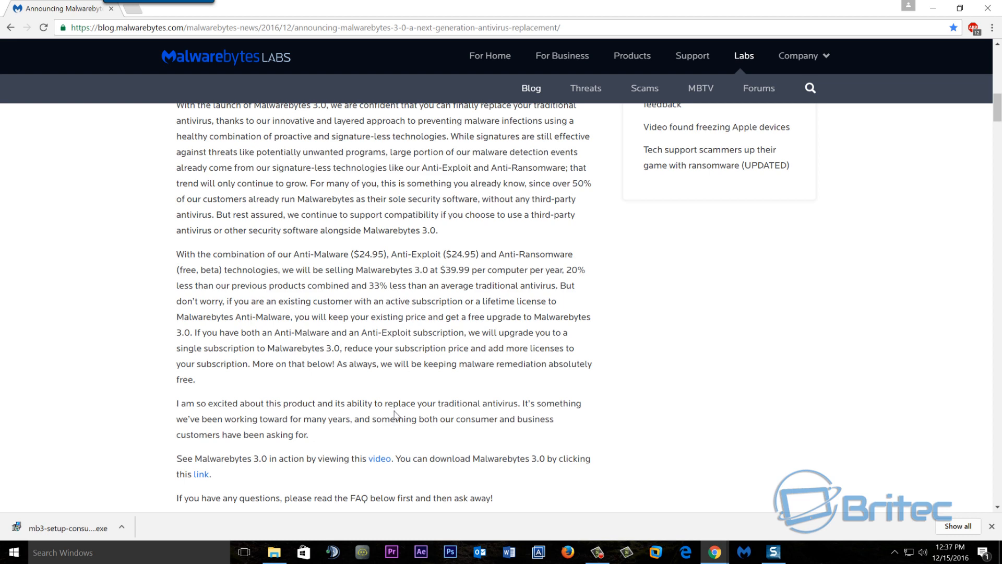
scroll(down, 3)
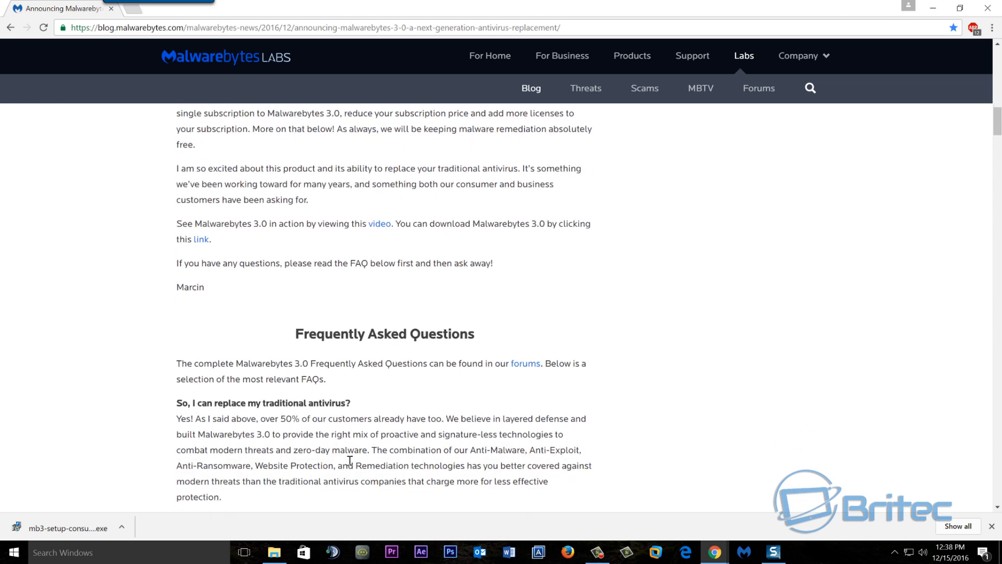
mouse_move(330, 412)
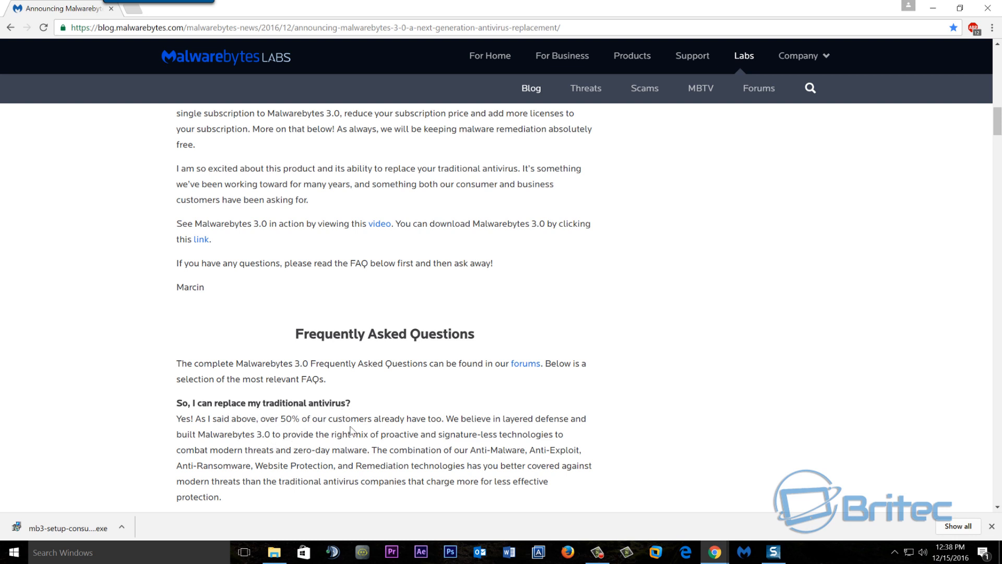
Scroll the FAQ to the lifetime-license and supported operating systems answers.
scroll(down, 3)
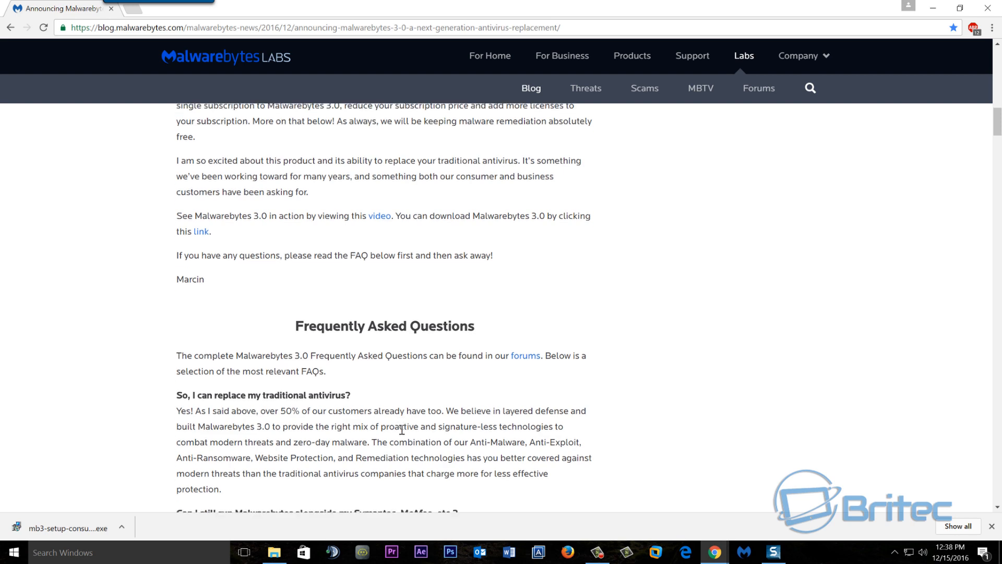
scroll(down, 3)
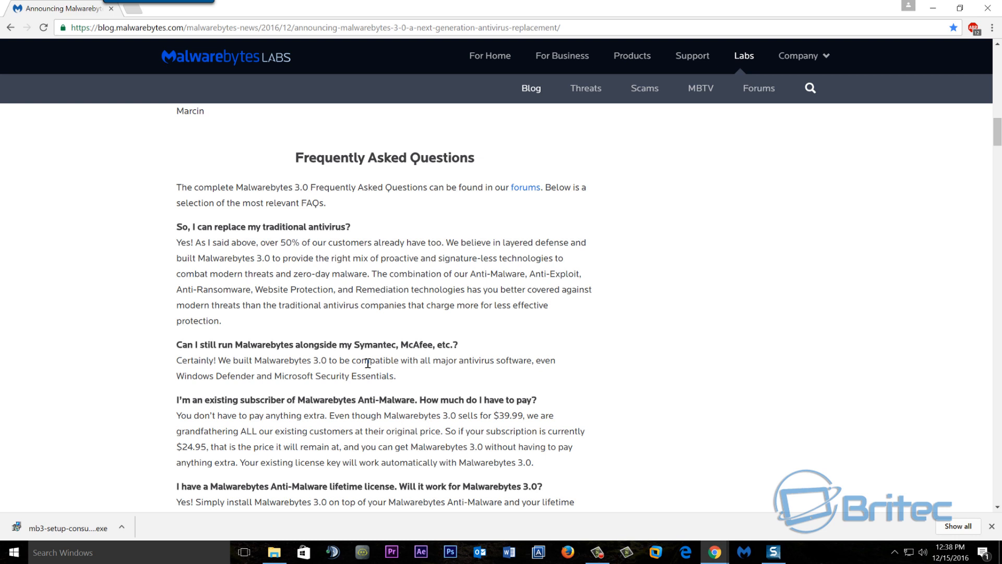
mouse_move(415, 352)
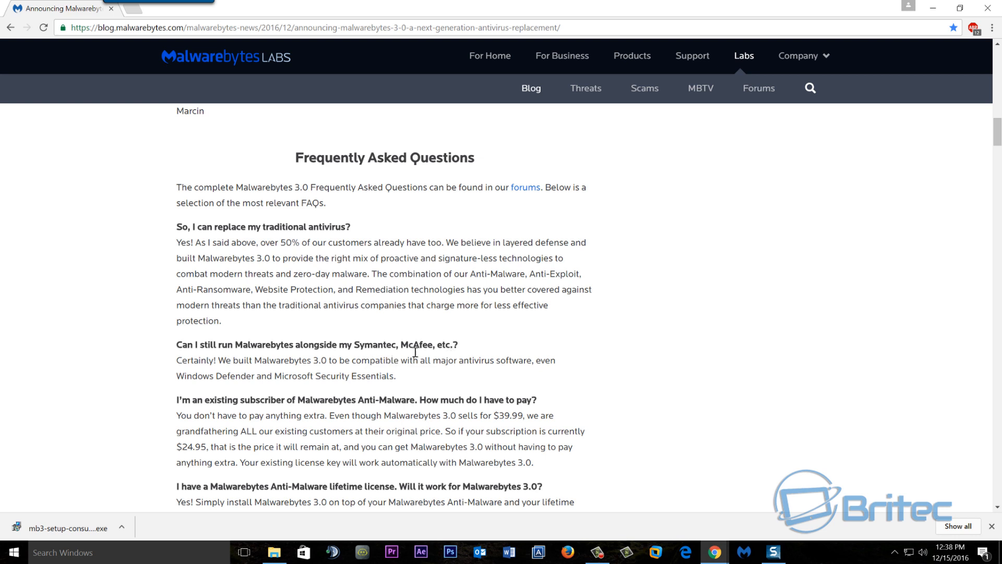
mouse_move(301, 351)
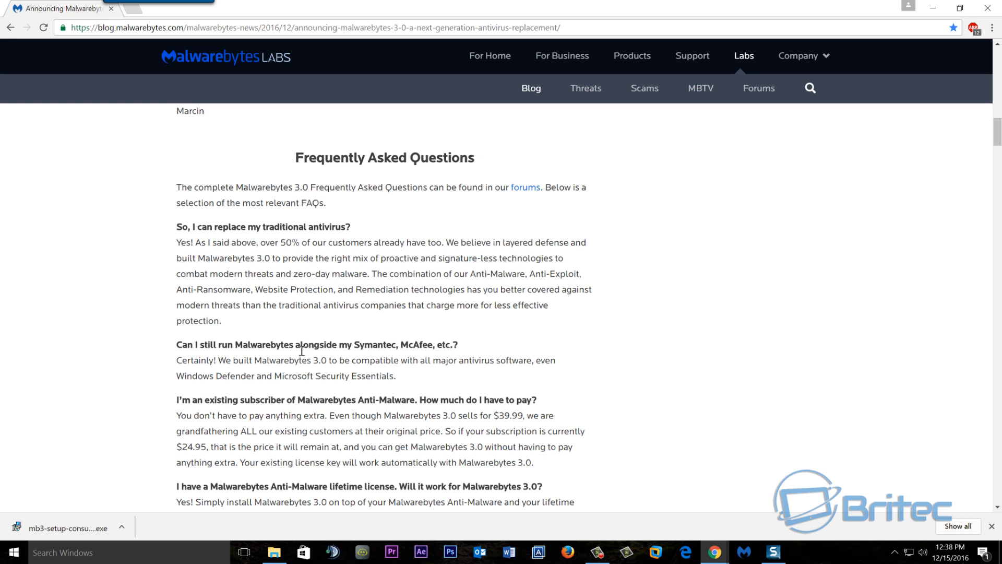
mouse_move(359, 373)
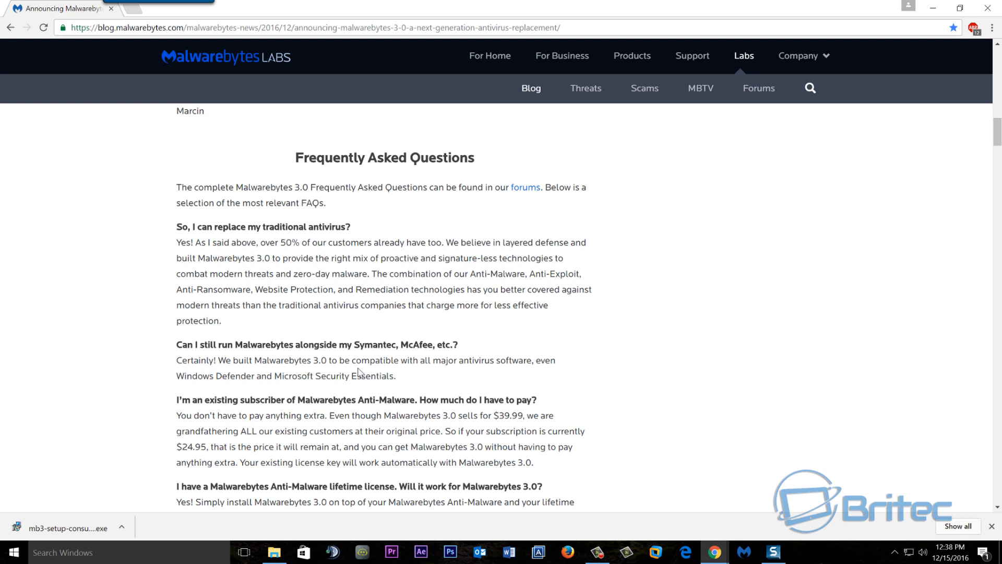
mouse_move(359, 436)
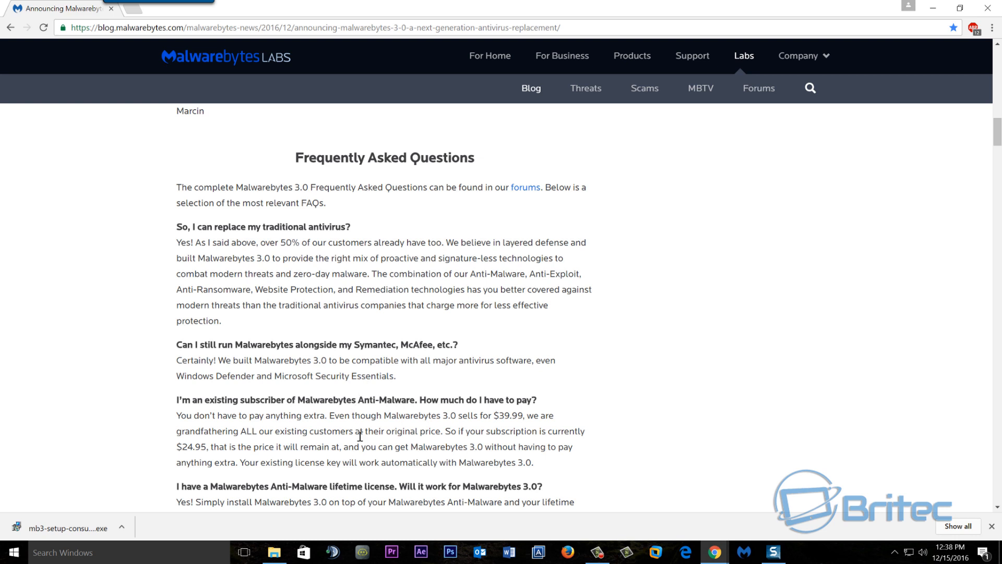
mouse_move(503, 424)
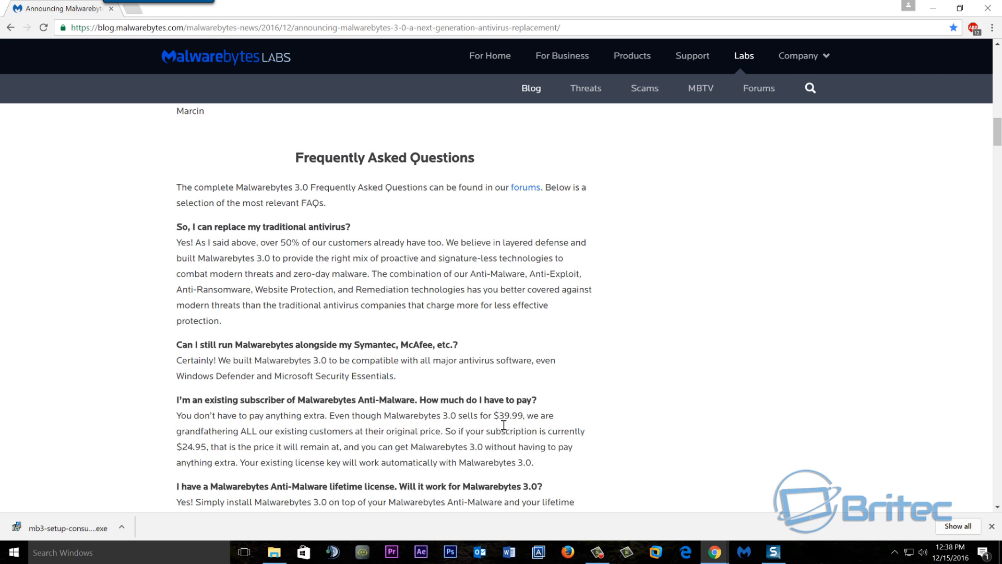
mouse_move(228, 408)
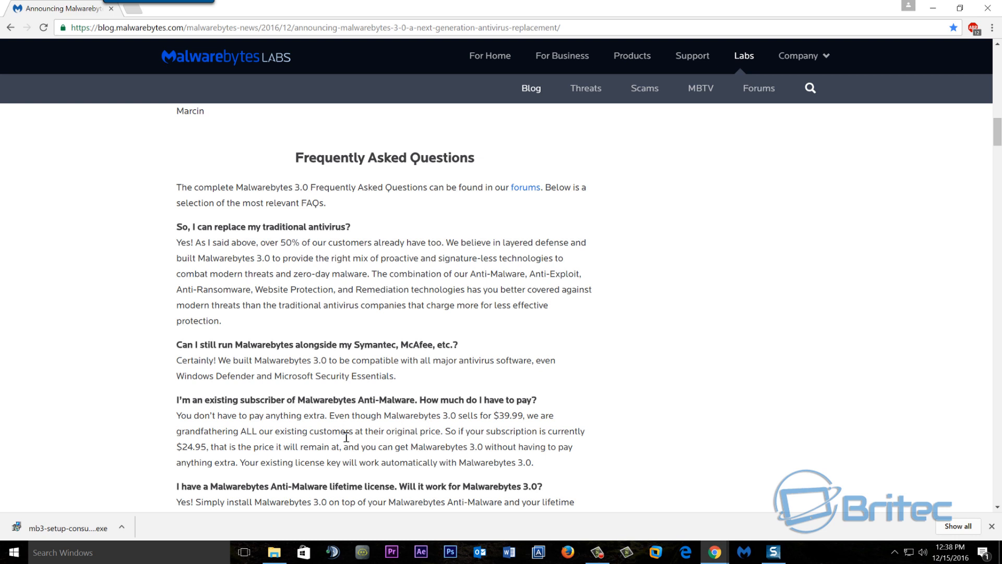
scroll(down, 3)
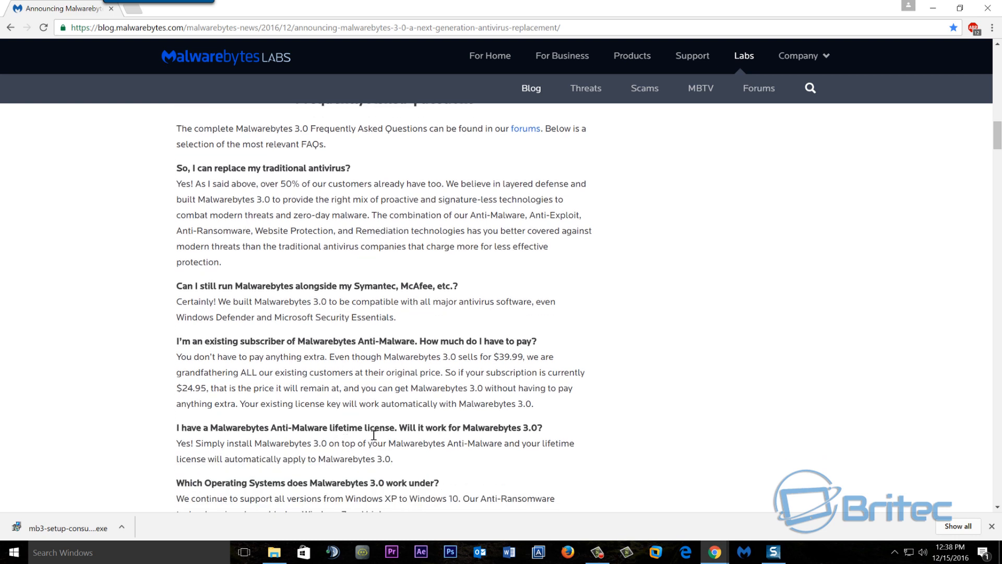
mouse_move(252, 452)
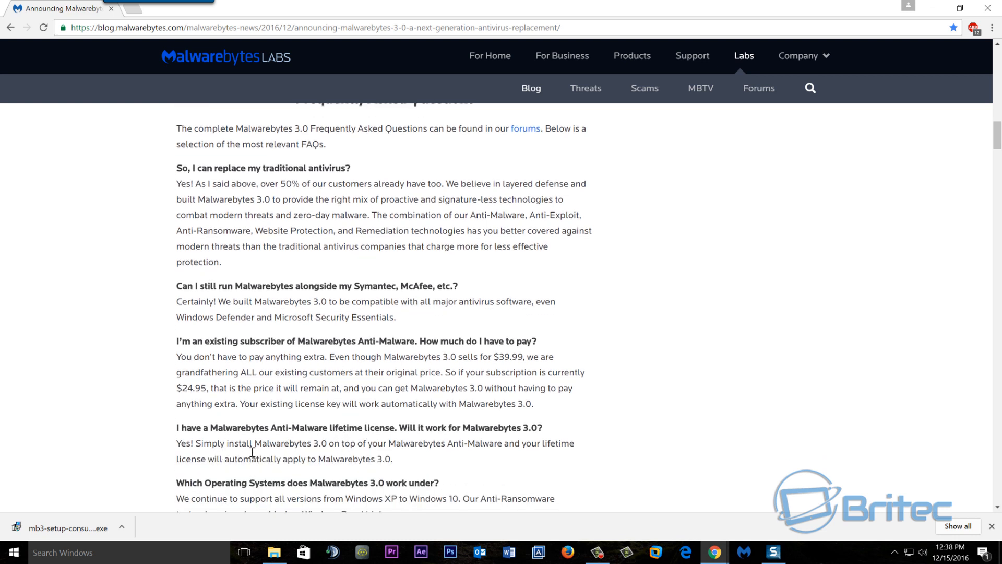
mouse_move(376, 441)
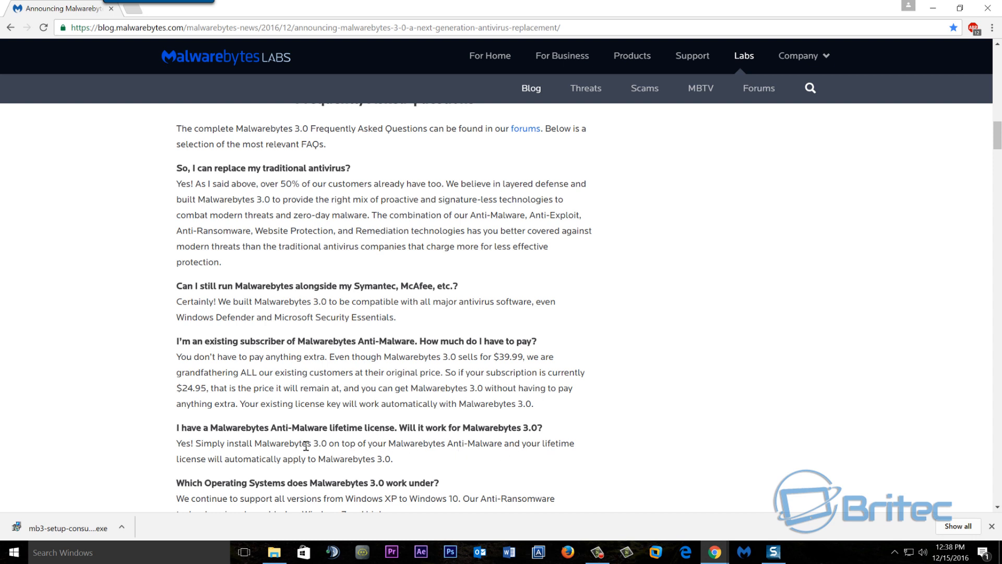
mouse_move(522, 390)
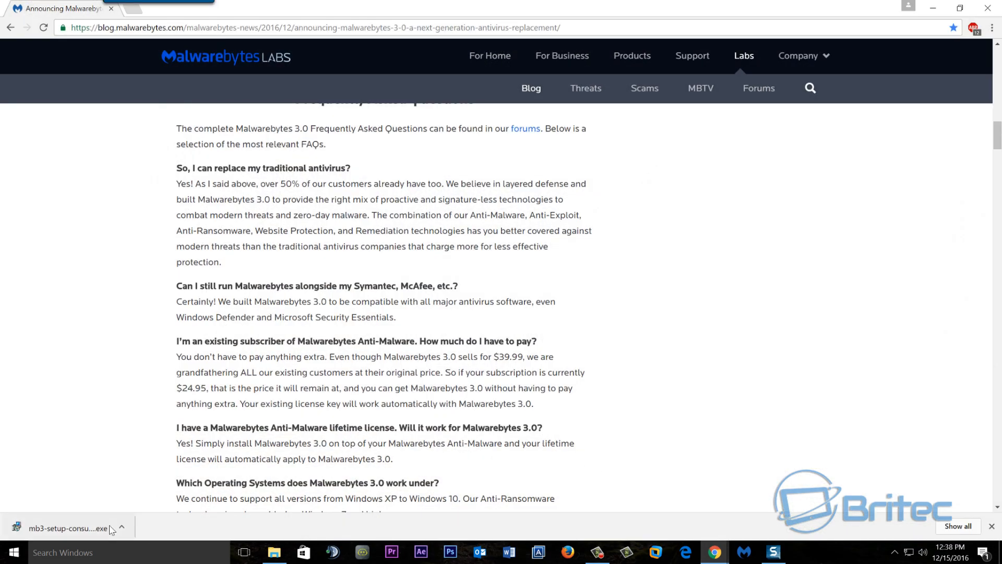
Run the mb3-setup installer with English as the language and accept the license agreement.
click(70, 528)
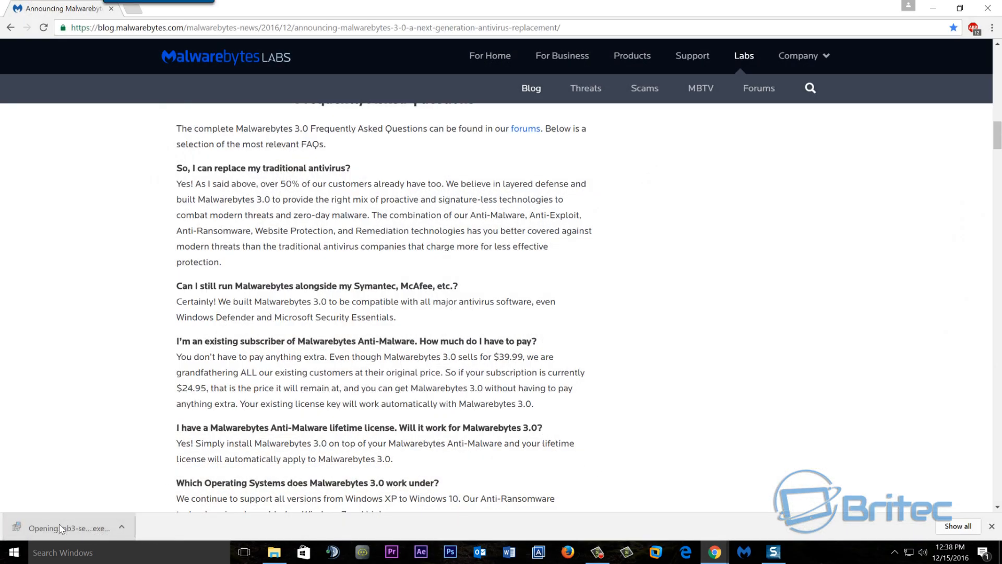
click(68, 527)
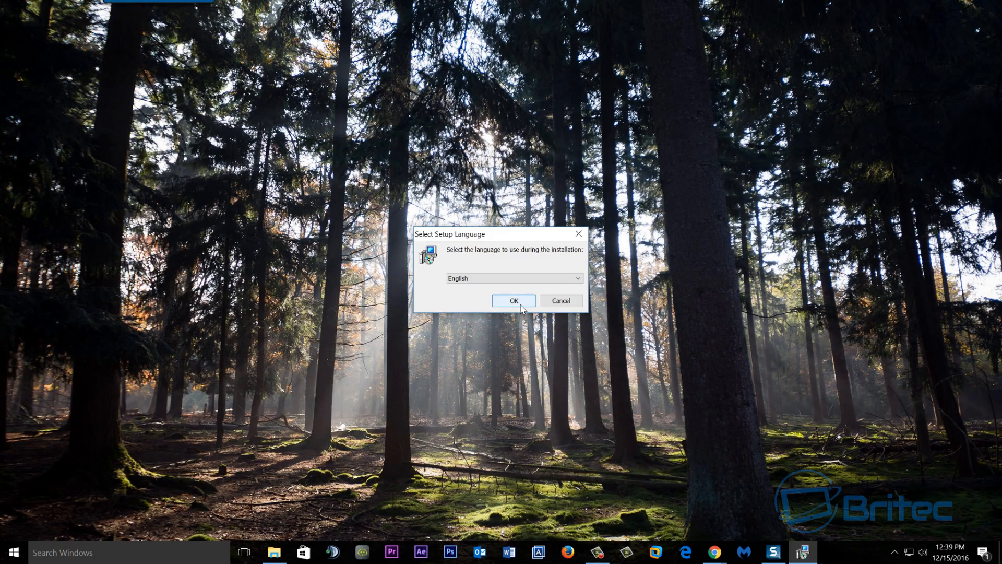
click(513, 300)
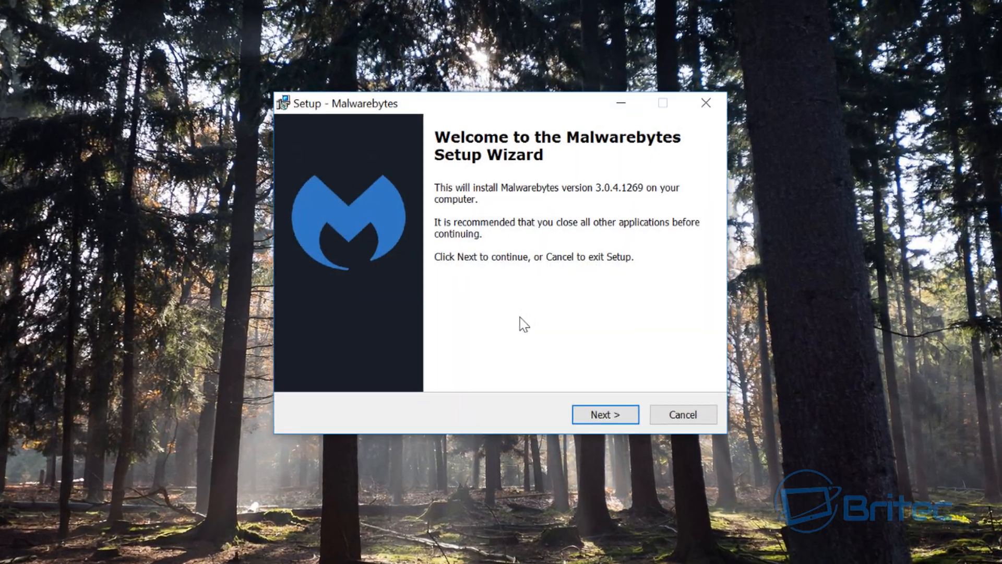
click(604, 414)
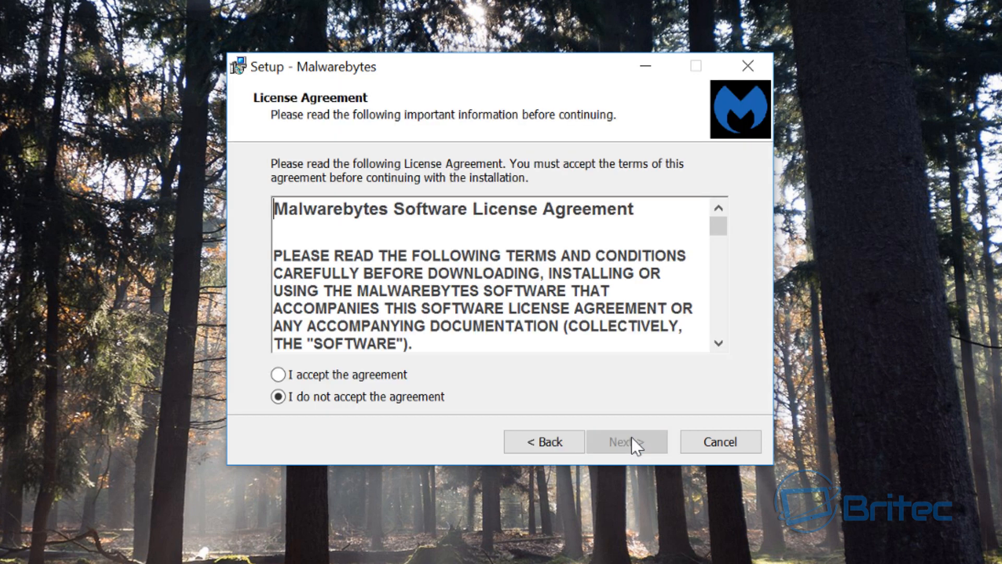
click(278, 375)
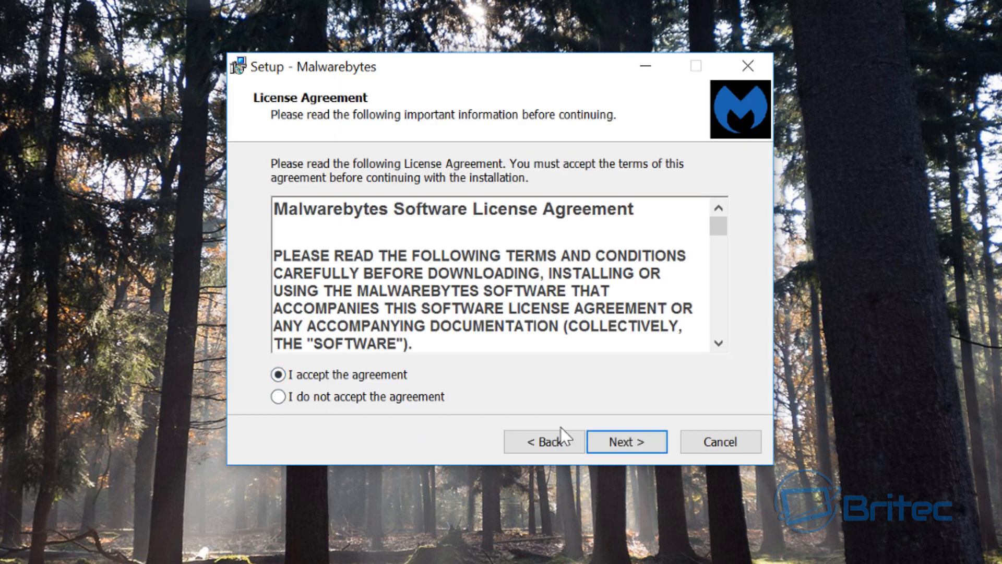
Keep the default install folder, shortcuts folder and desktop shortcut, and start installing.
click(626, 442)
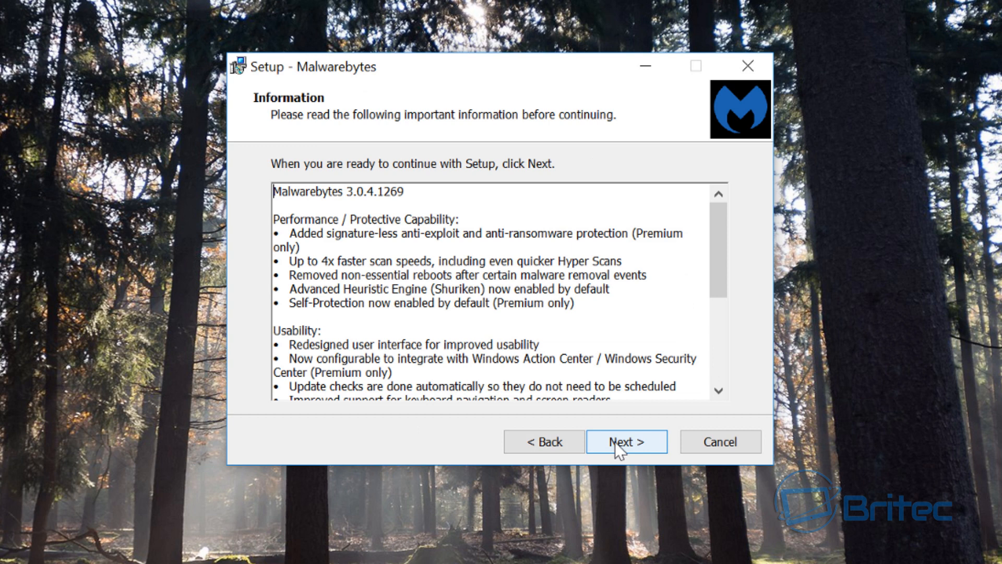
click(625, 442)
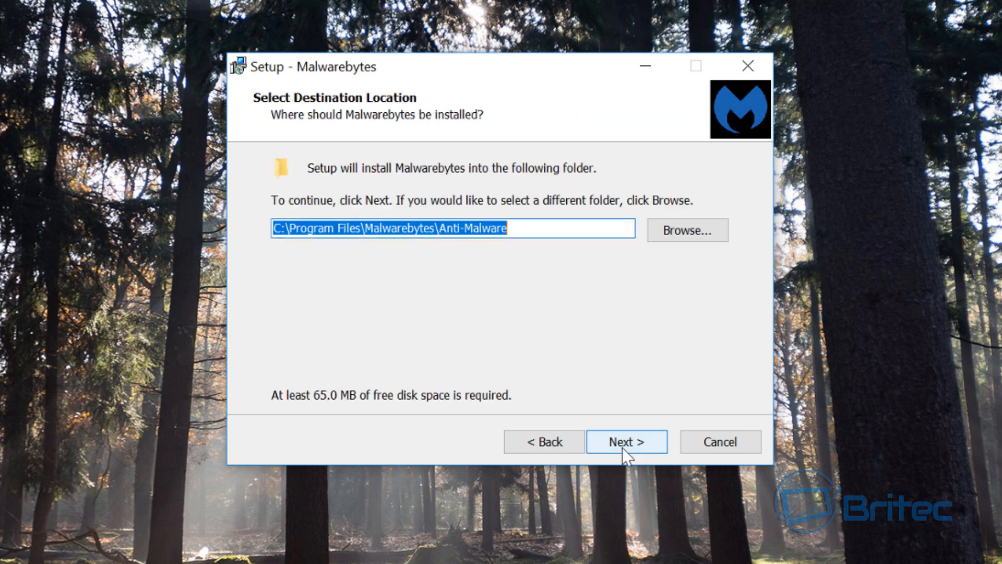
click(626, 441)
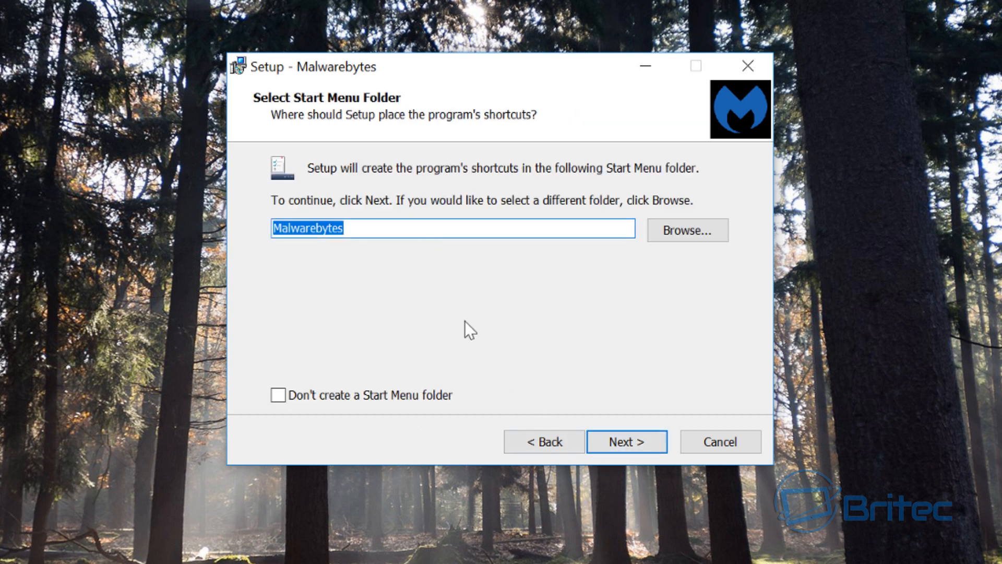
click(627, 441)
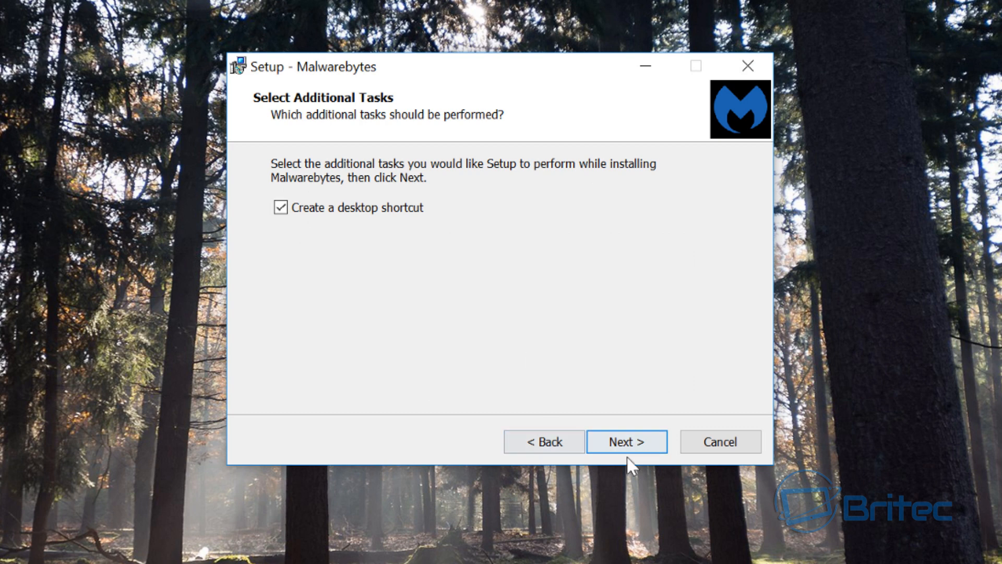
click(626, 441)
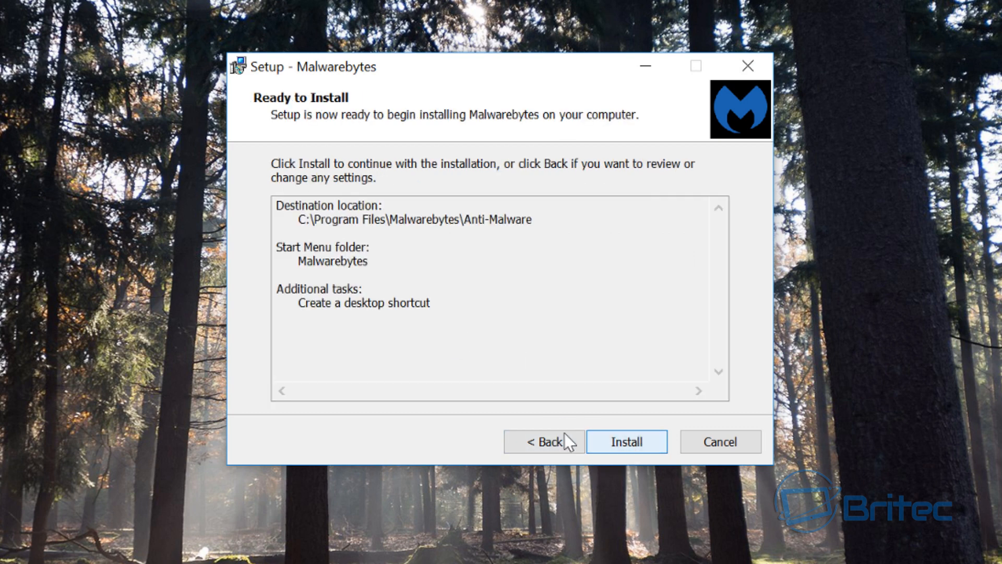
click(626, 442)
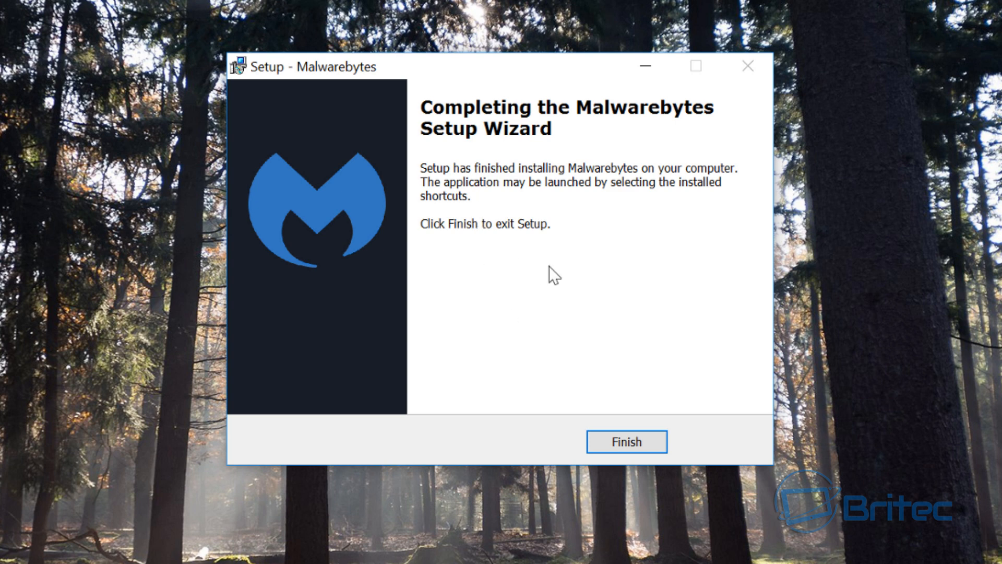
mouse_move(527, 407)
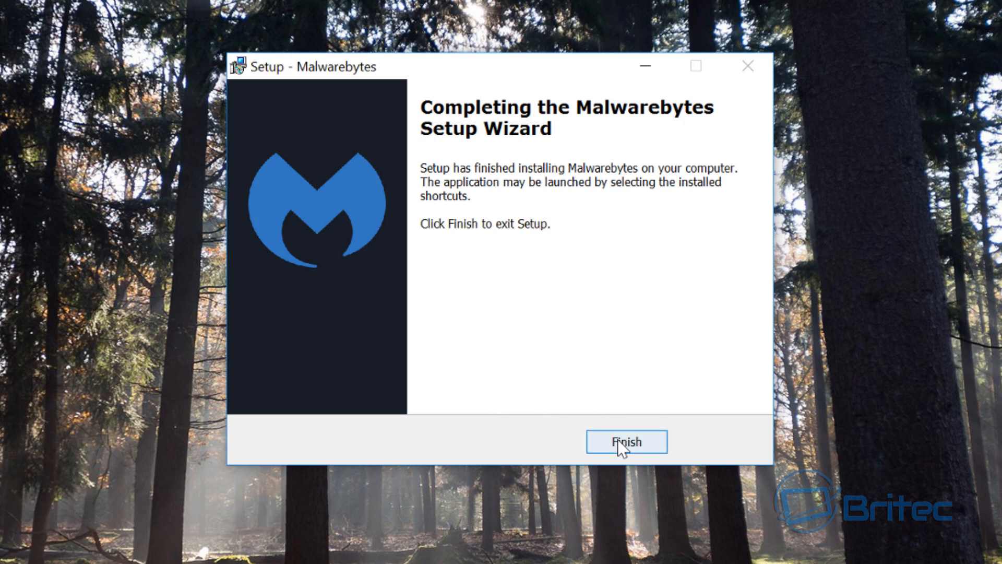
Finish the Malwarebytes 3.0.4 setup wizard once installation completes.
click(626, 441)
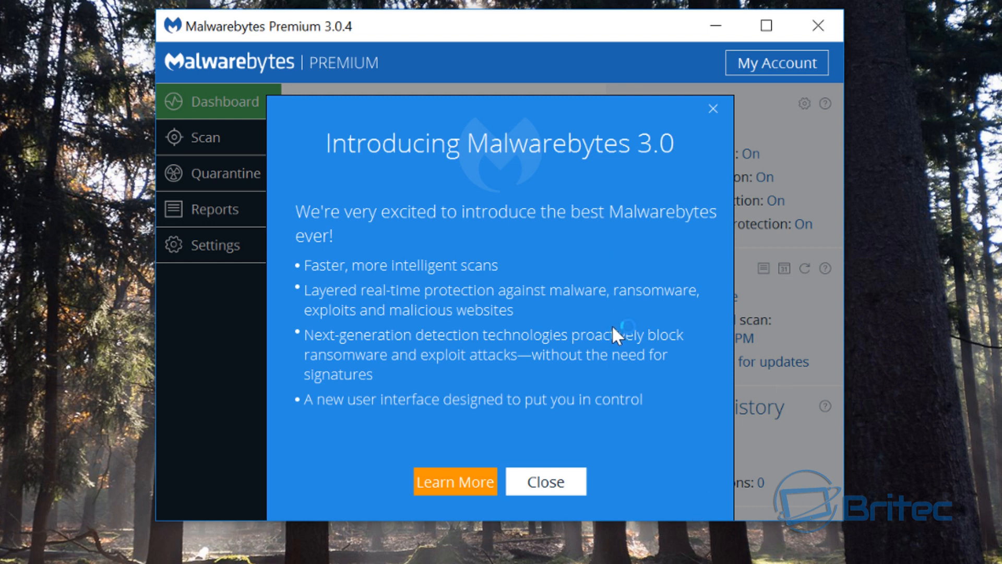
mouse_move(467, 185)
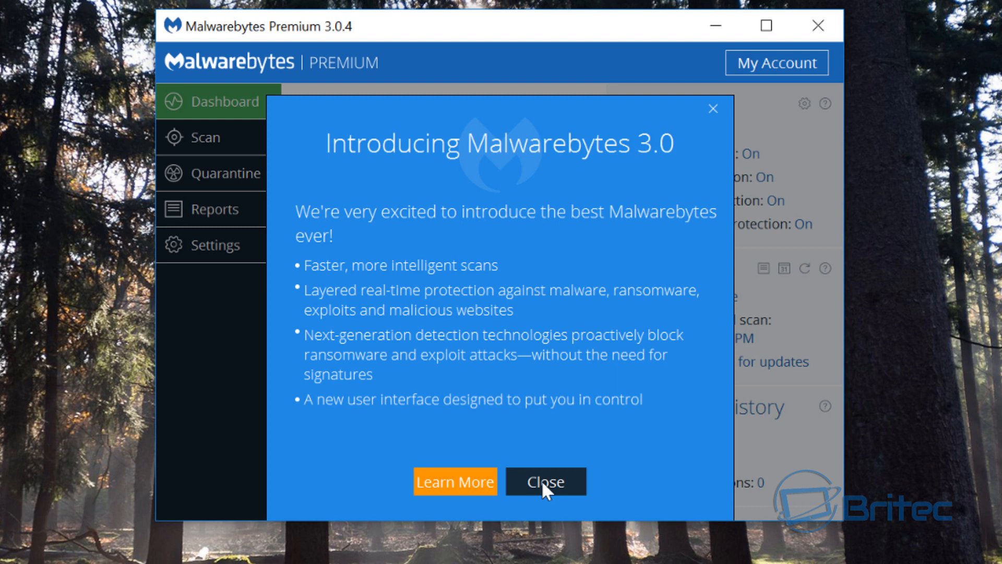
Dismiss the Introducing Malwarebytes 3.0 dialog and check for protection updates.
click(545, 481)
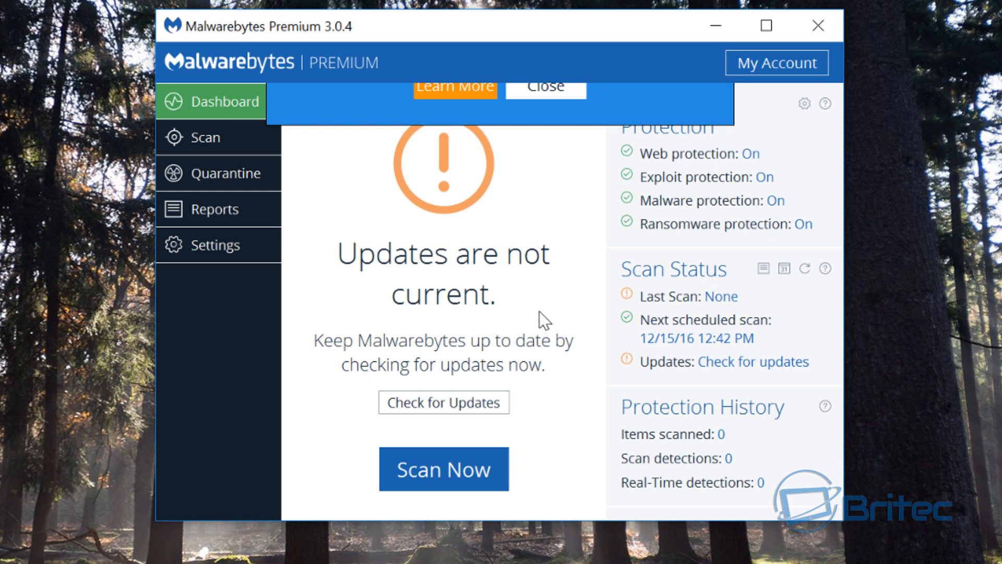
click(753, 361)
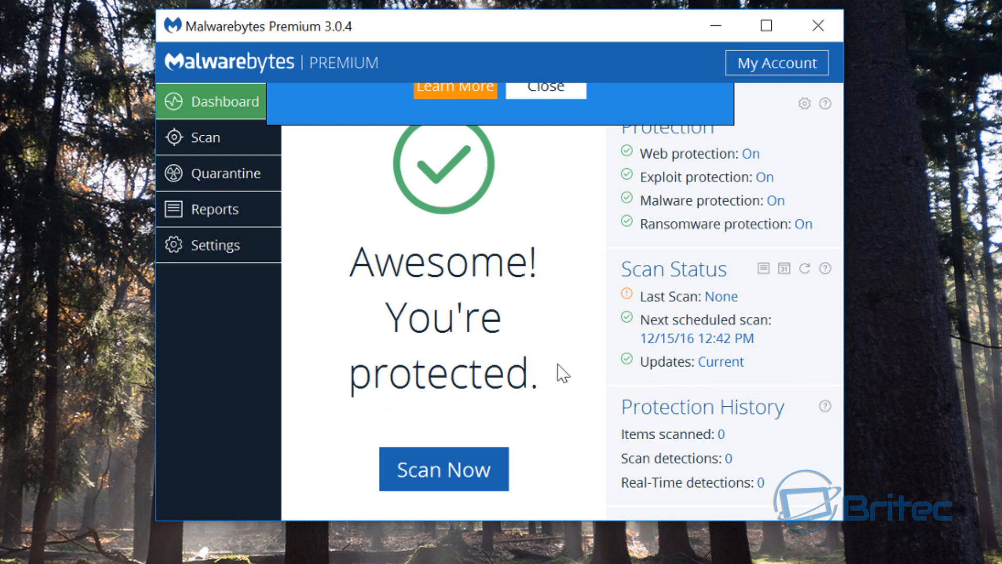
mouse_move(549, 190)
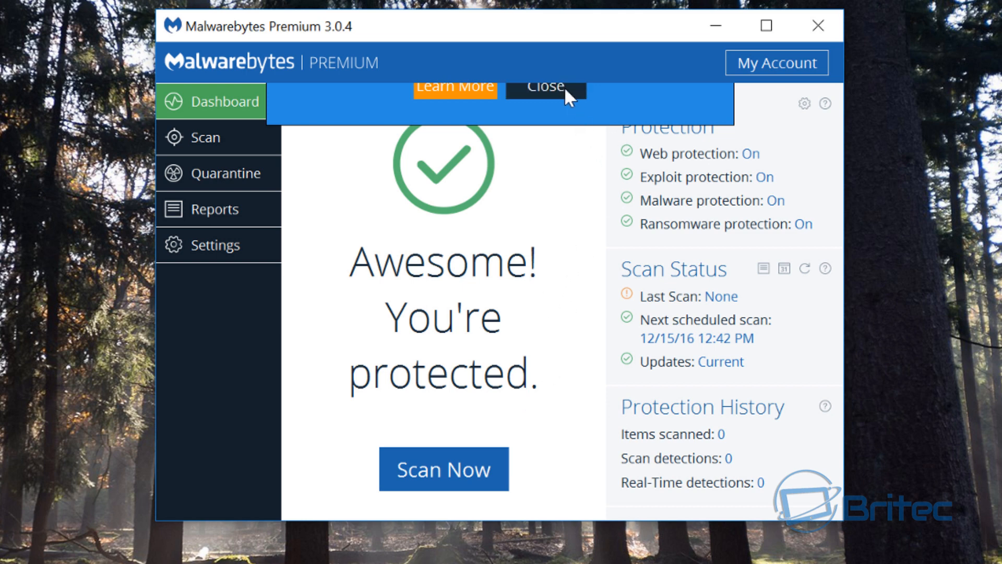
mouse_move(547, 408)
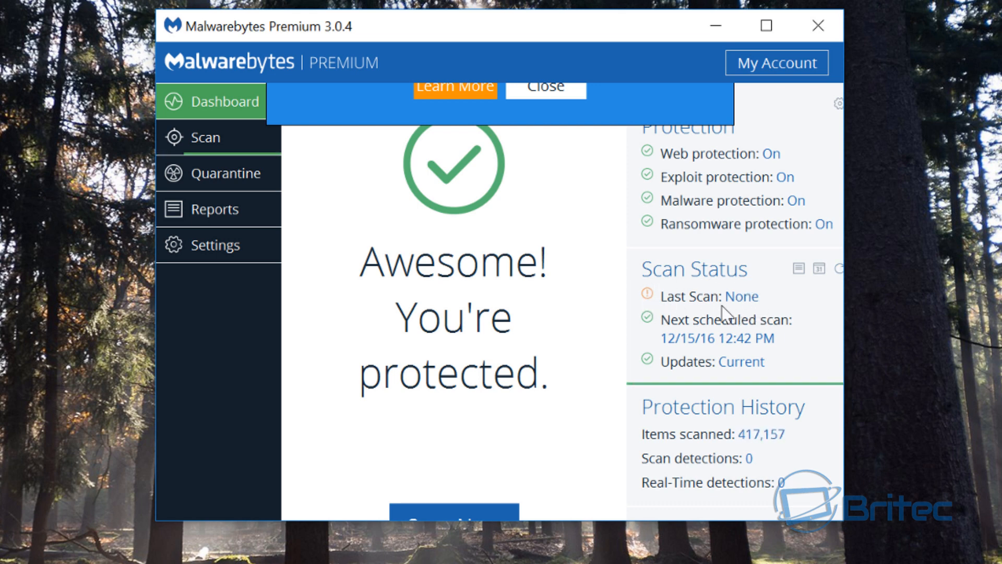
View the completed scan summary: 418,853 items checked, zero threats detected.
click(205, 137)
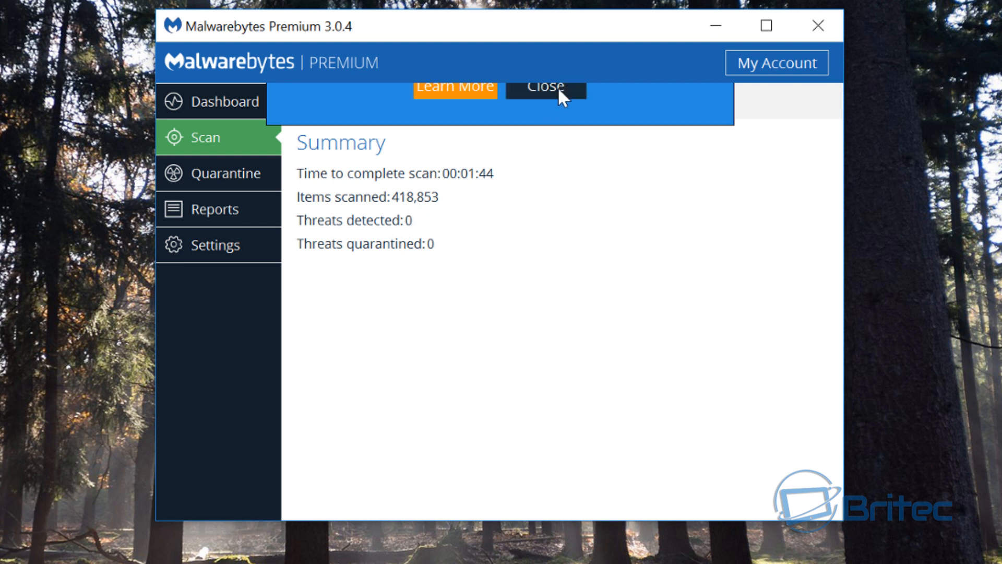
mouse_move(553, 102)
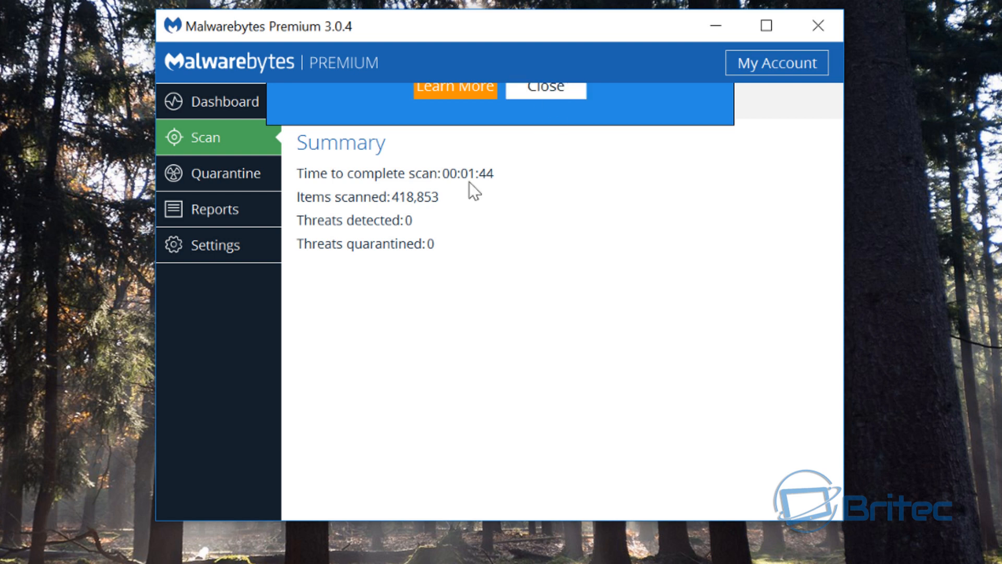
mouse_move(817, 26)
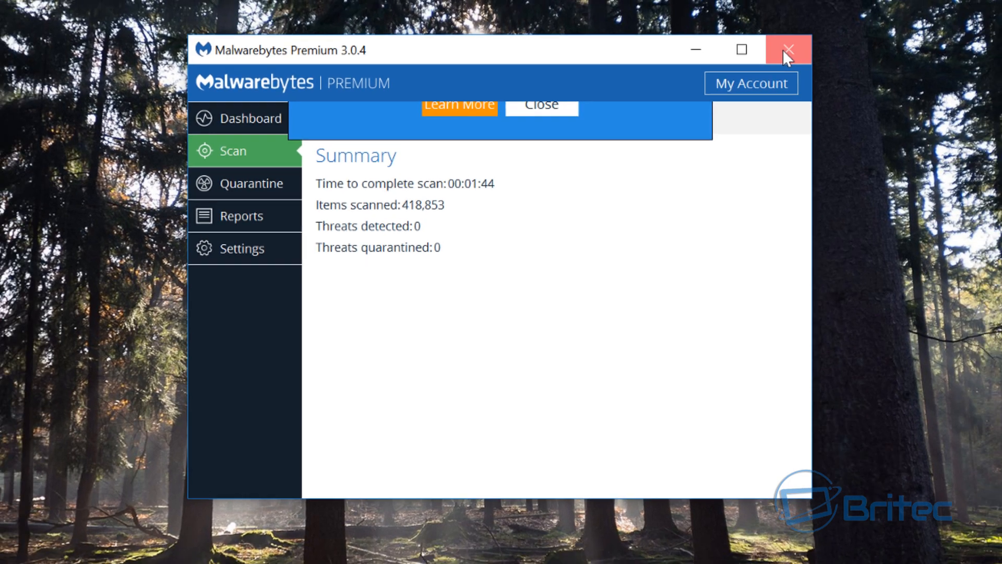
Close the Malwarebytes Premium window and show the hidden system tray icons.
click(788, 50)
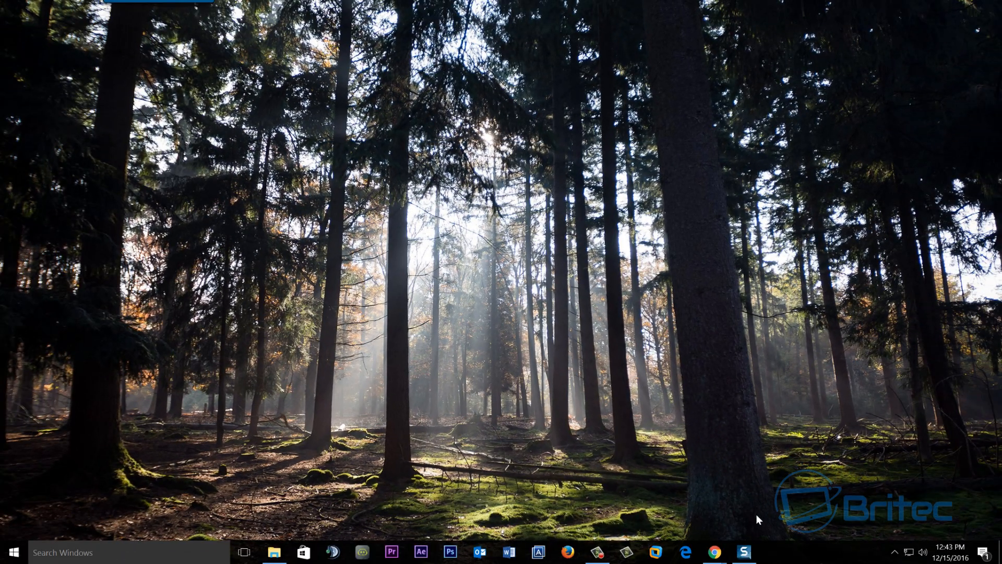
click(895, 552)
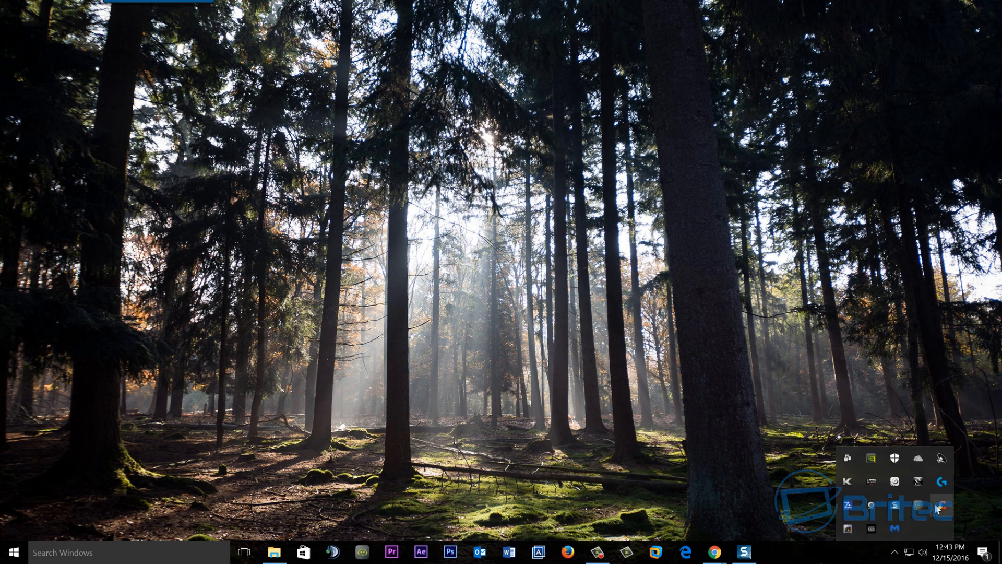
mouse_move(674, 424)
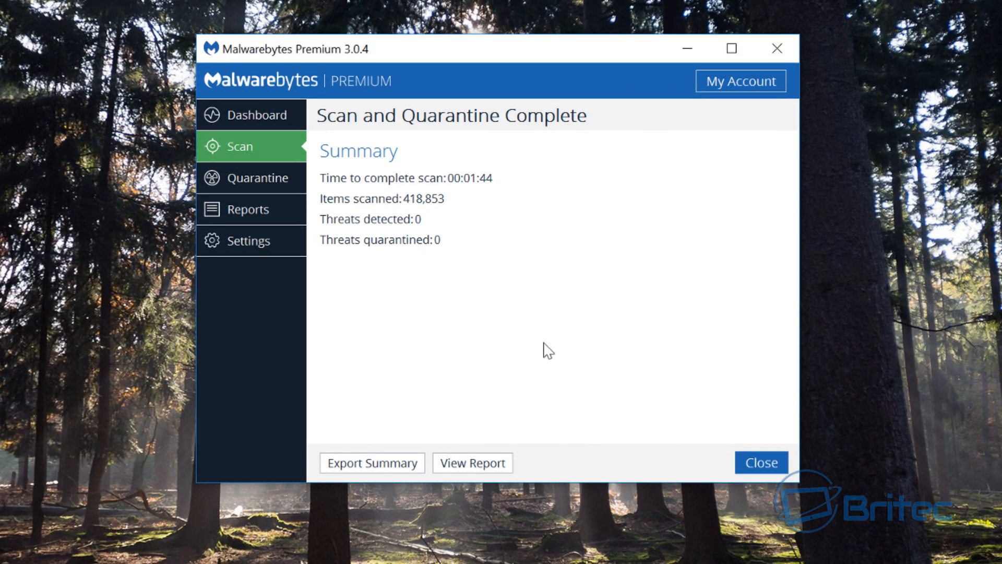
mouse_move(487, 145)
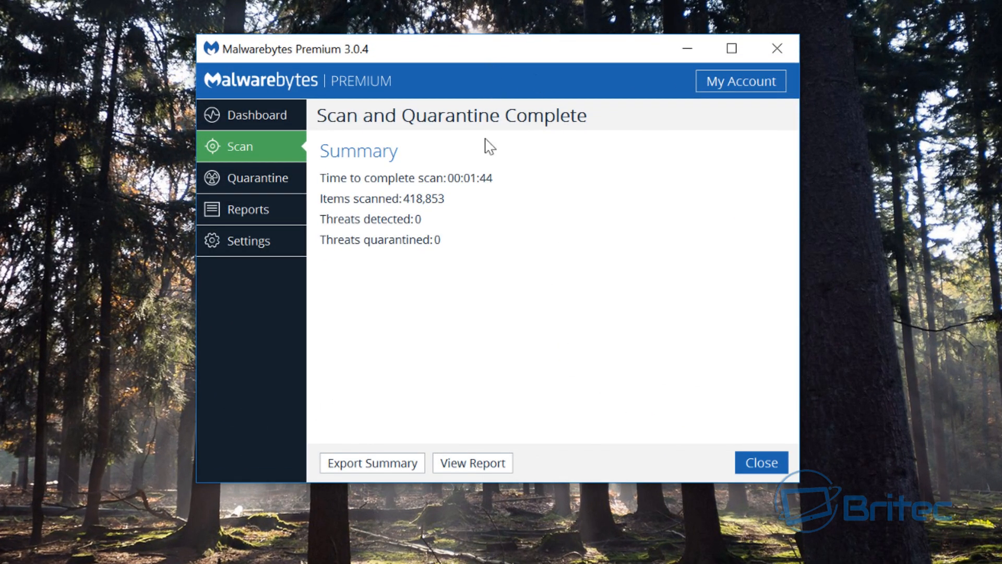
mouse_move(717, 130)
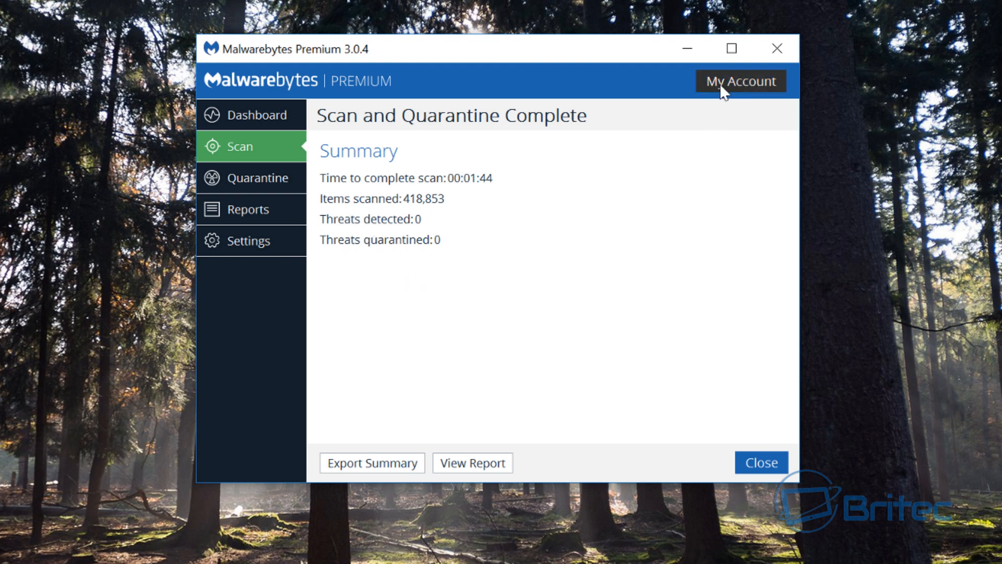
mouse_move(323, 63)
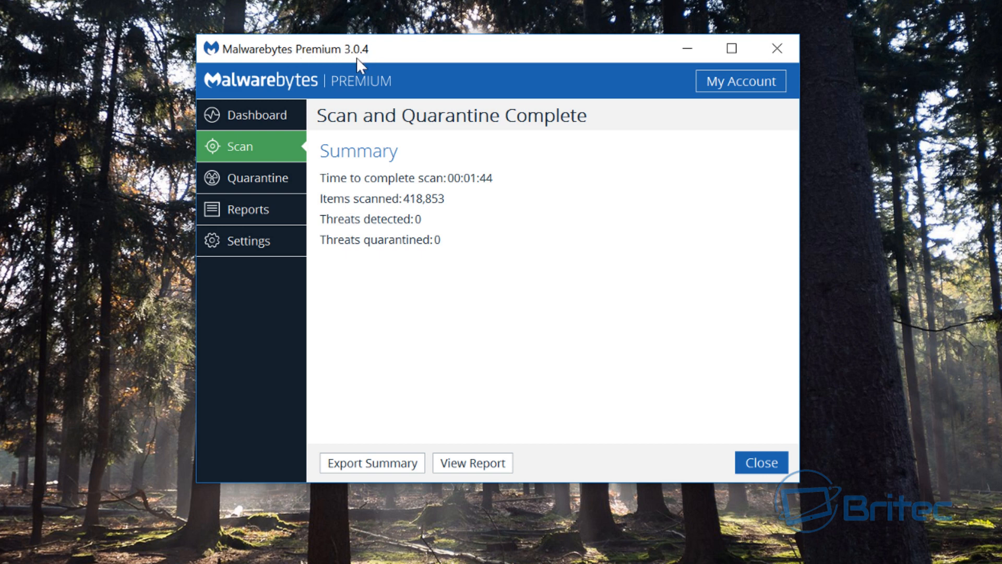
mouse_move(519, 202)
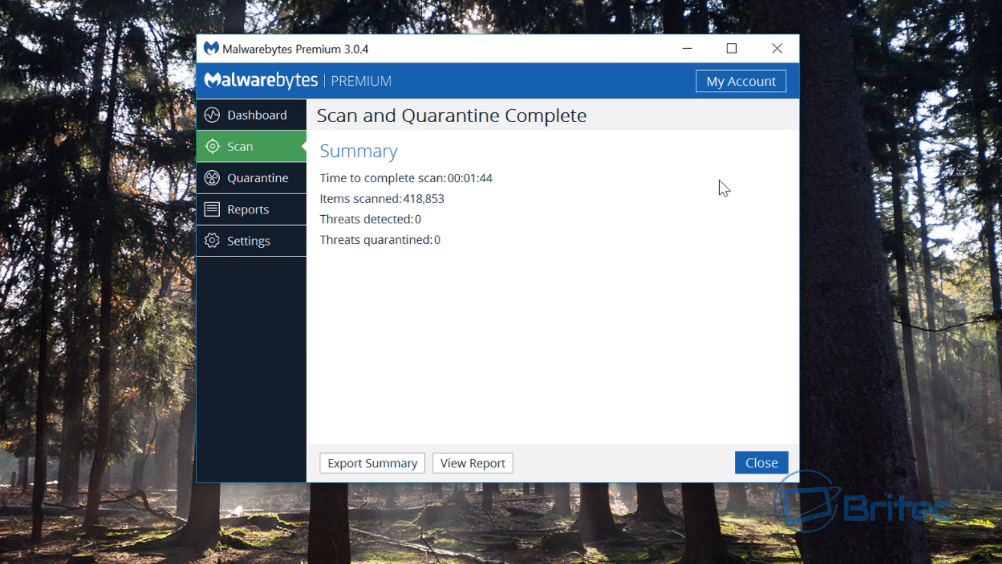
Show My Account subscription details: Premium edition, license never expires.
click(739, 82)
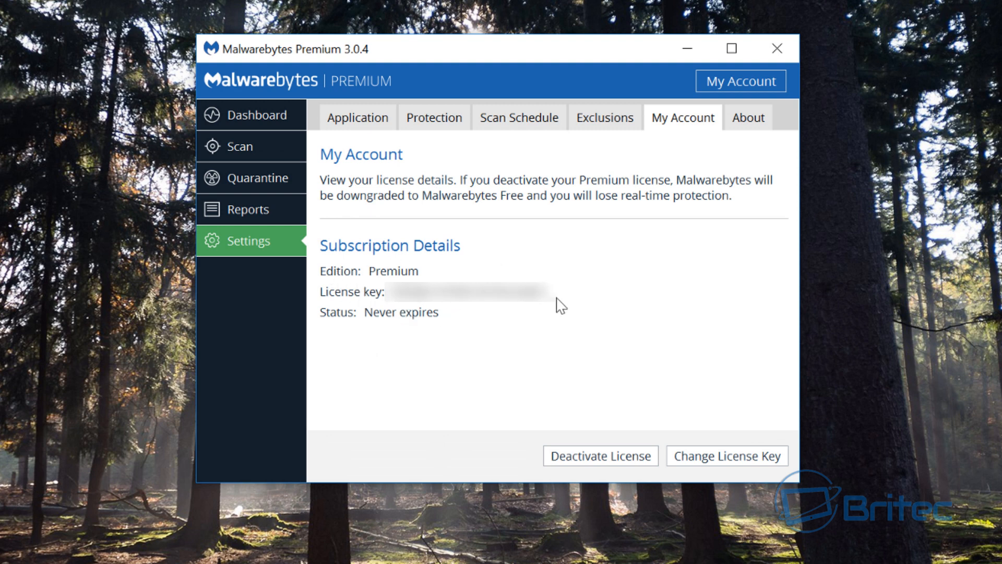
mouse_move(388, 322)
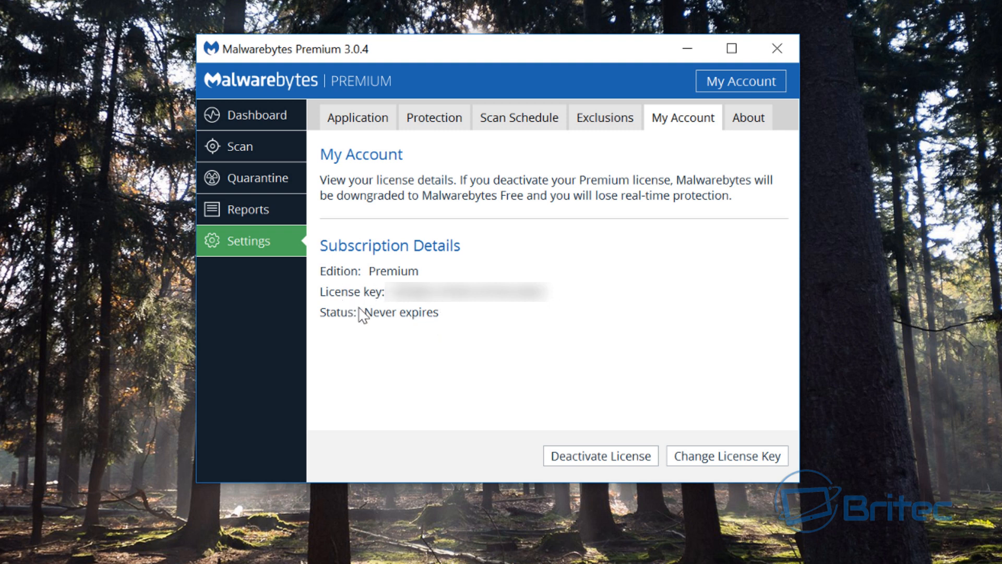
mouse_move(399, 331)
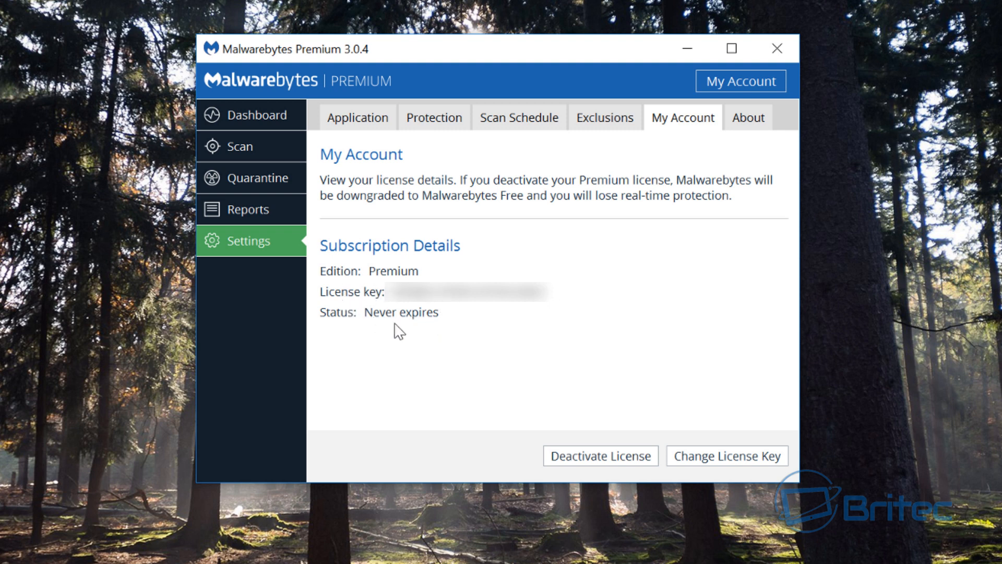
mouse_move(376, 234)
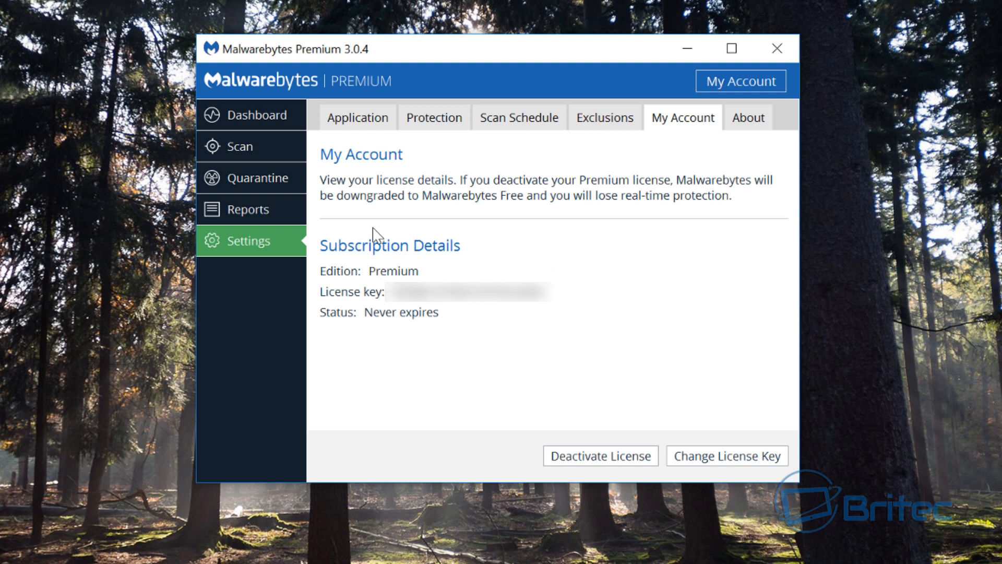
mouse_move(411, 254)
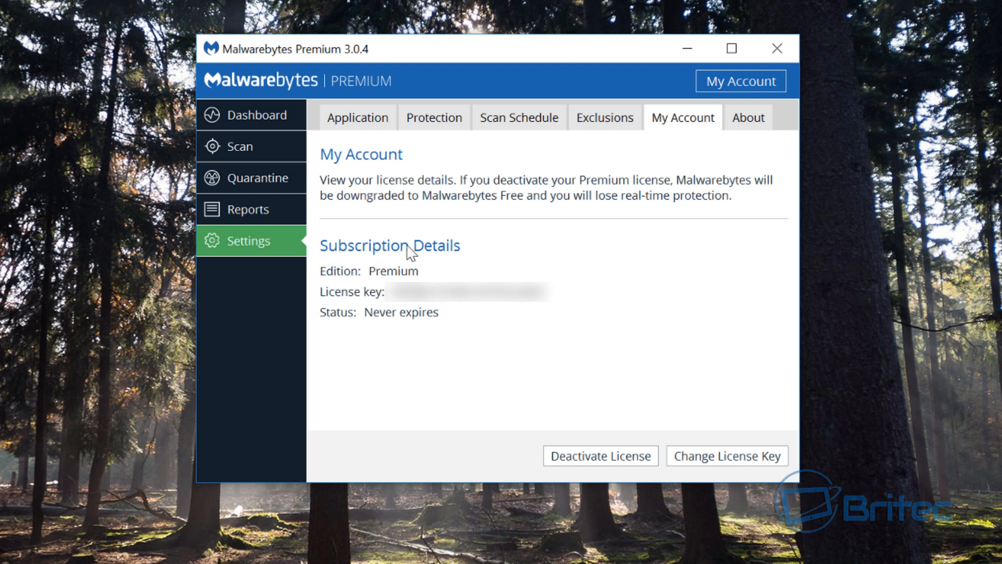
mouse_move(511, 259)
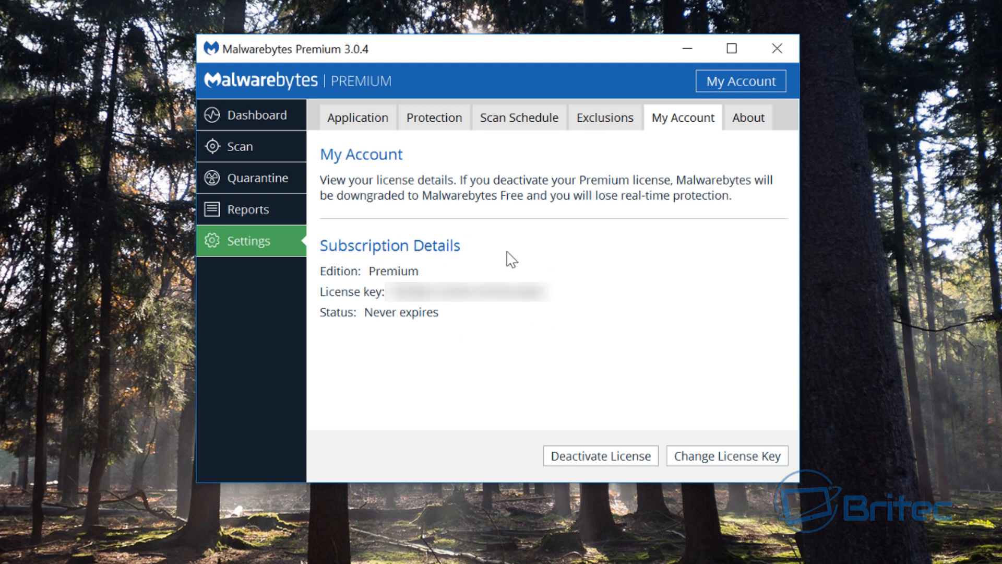
mouse_move(390, 319)
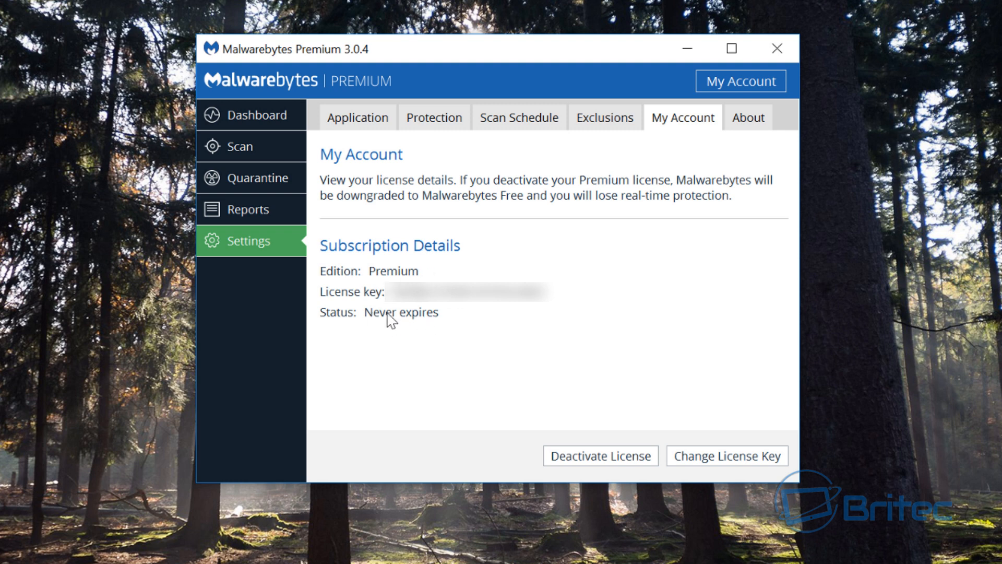
mouse_move(435, 233)
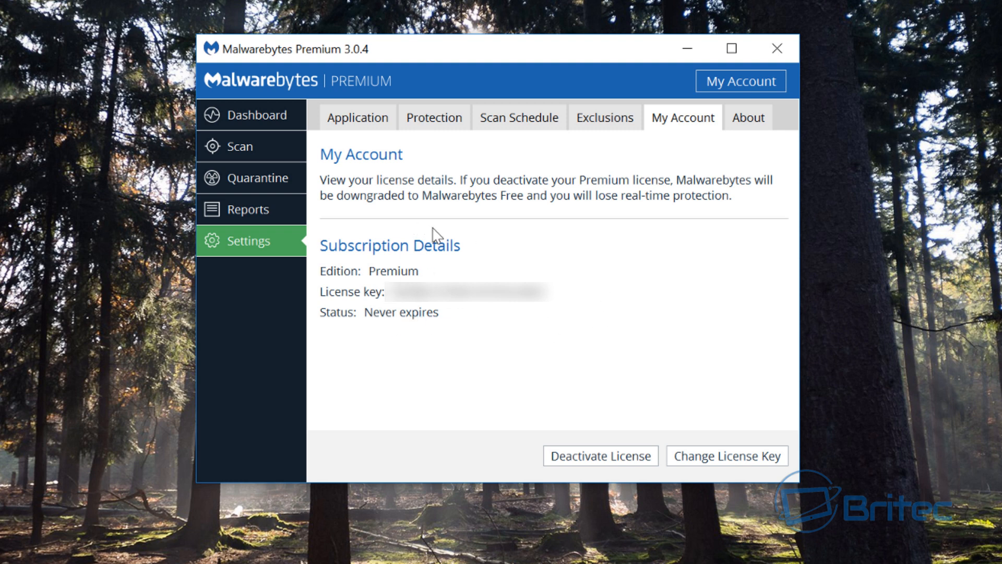
mouse_move(373, 251)
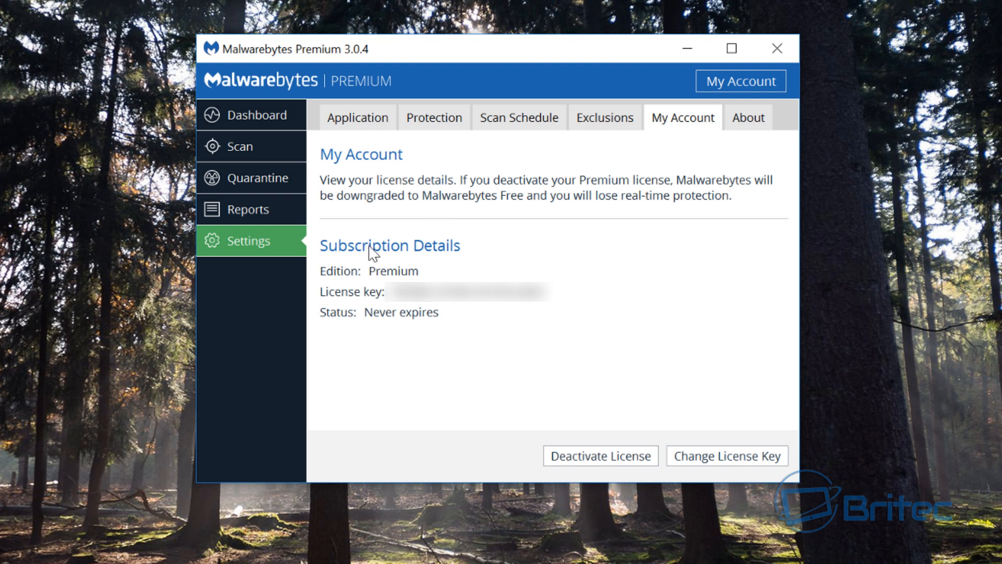
mouse_move(319, 184)
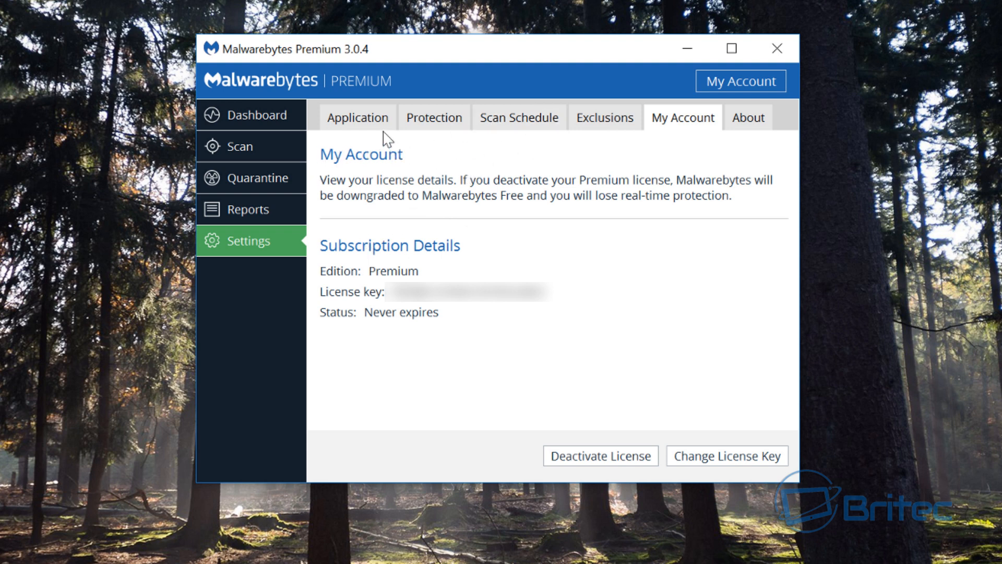
Check the About page showing version 3.0.4.1269, then close the Malwarebytes window.
click(747, 117)
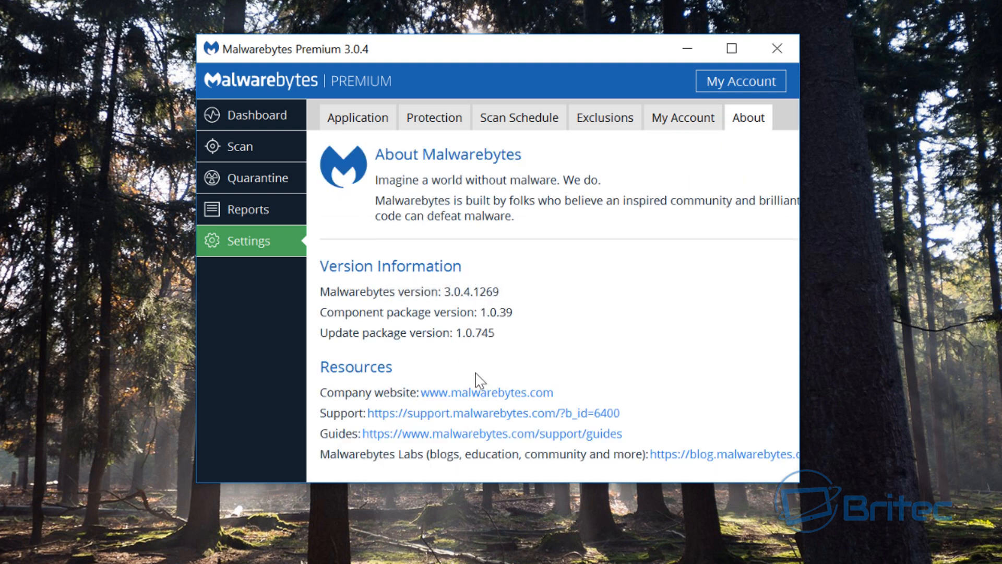
mouse_move(246, 113)
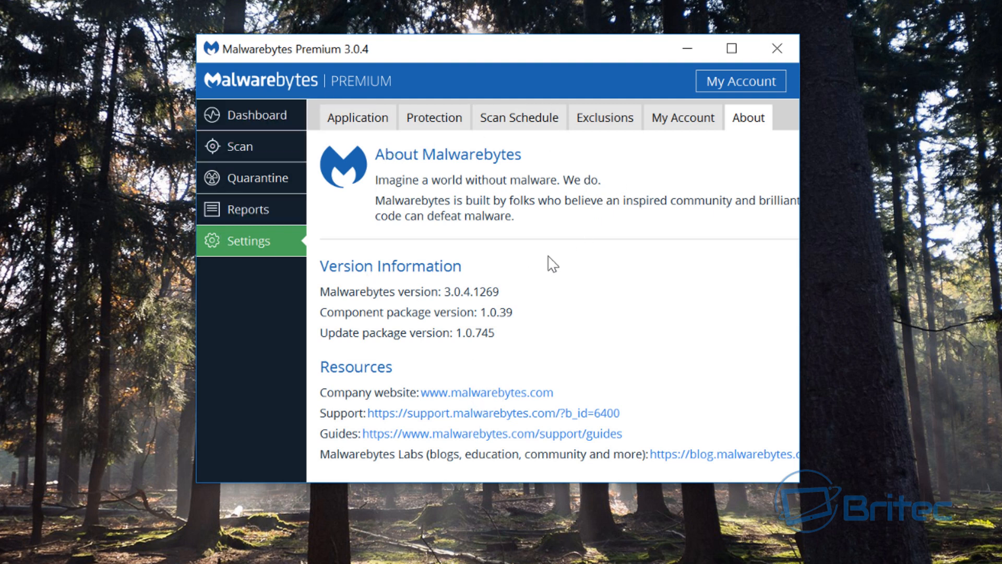
mouse_move(517, 301)
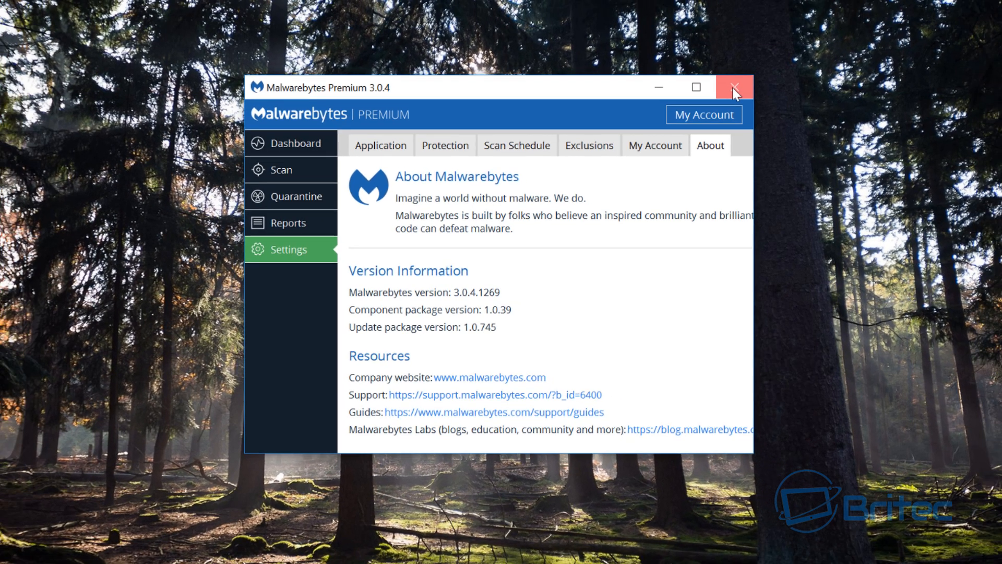
click(734, 88)
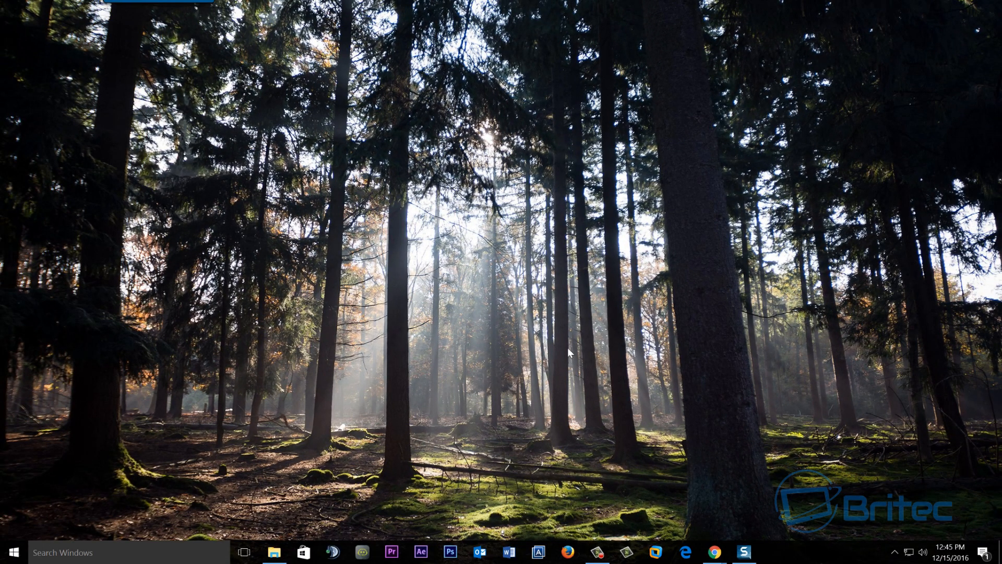